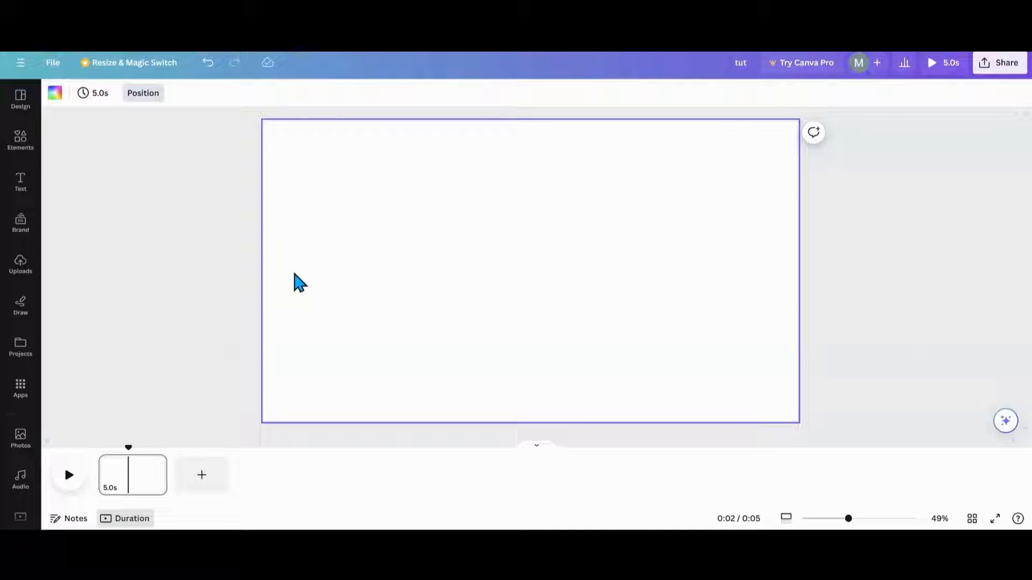
- Apply the default black-to-grey gradient to the blank video page's background
{"action": "left_click", "coordinate": [55, 93]}
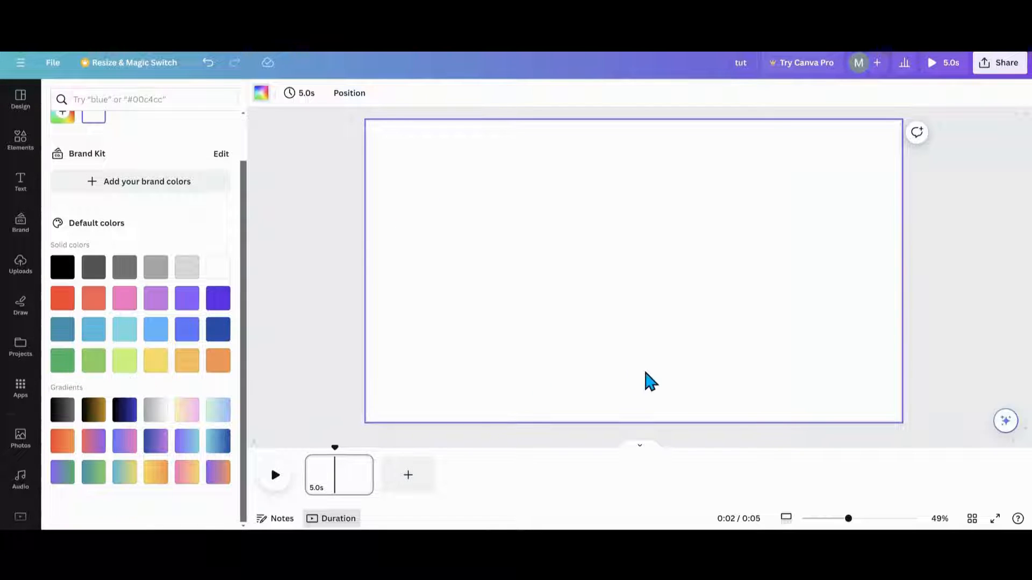
{"action": "mouse_move", "coordinate": [503, 310]}
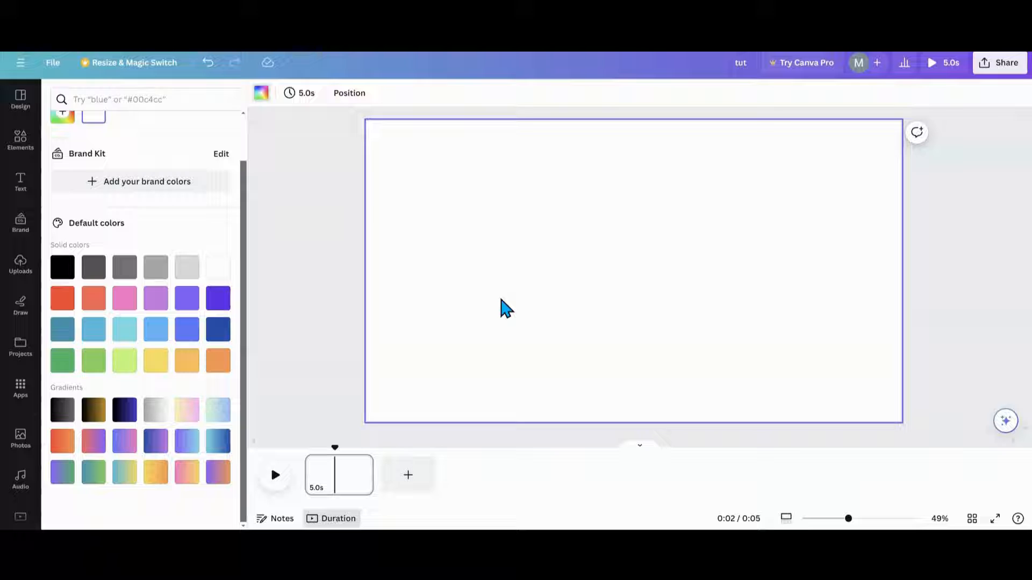
{"action": "left_click", "coordinate": [62, 410]}
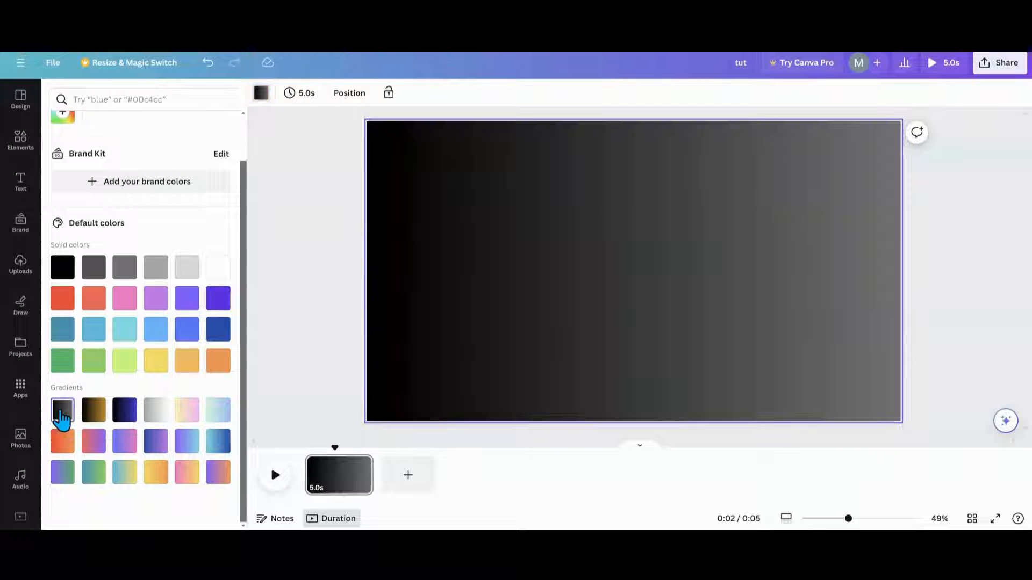
{"action": "mouse_move", "coordinate": [249, 266]}
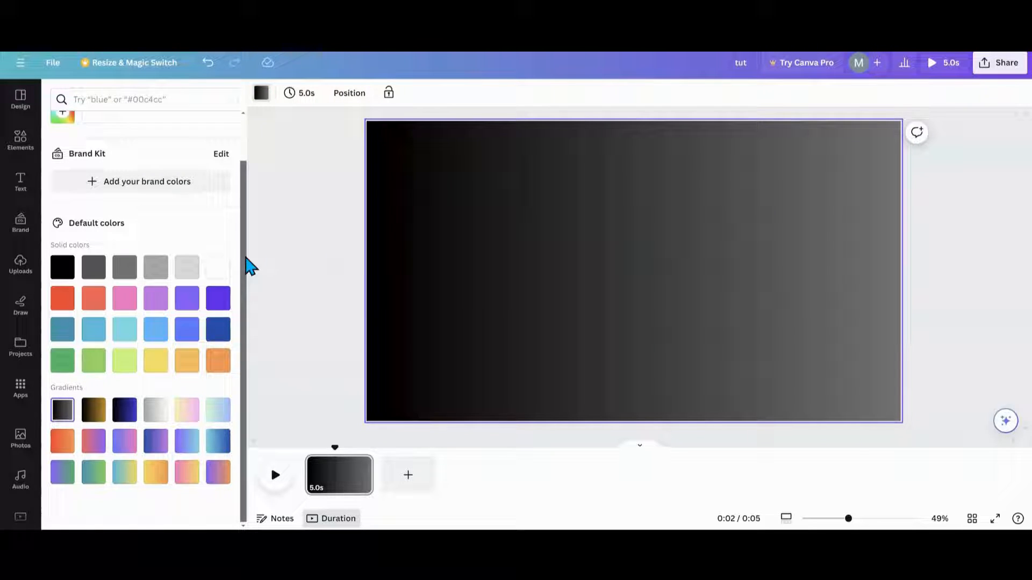
{"action": "scroll", "scroll_direction": "up", "scroll_amount": 3}
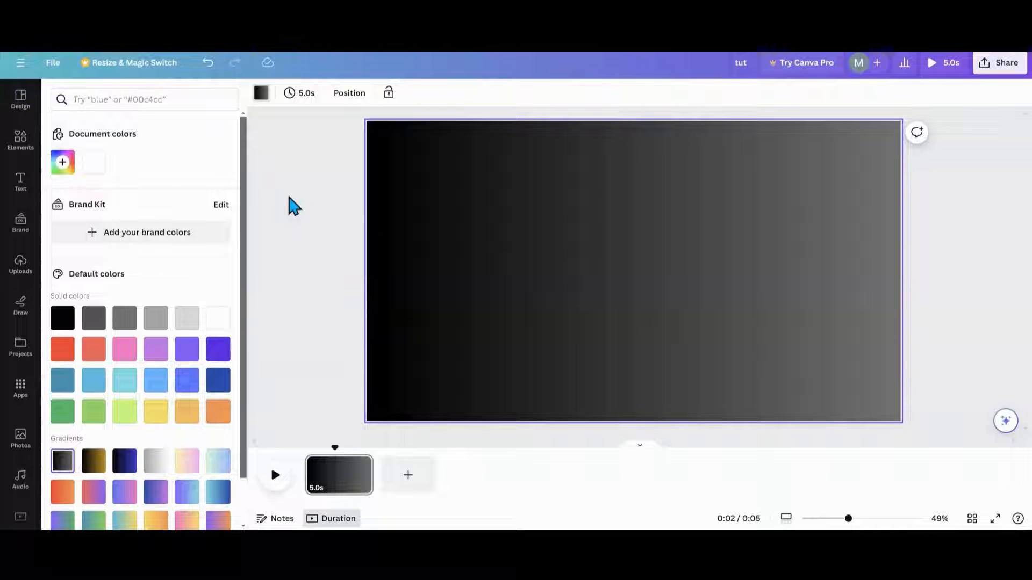
{"action": "left_click", "coordinate": [20, 141]}
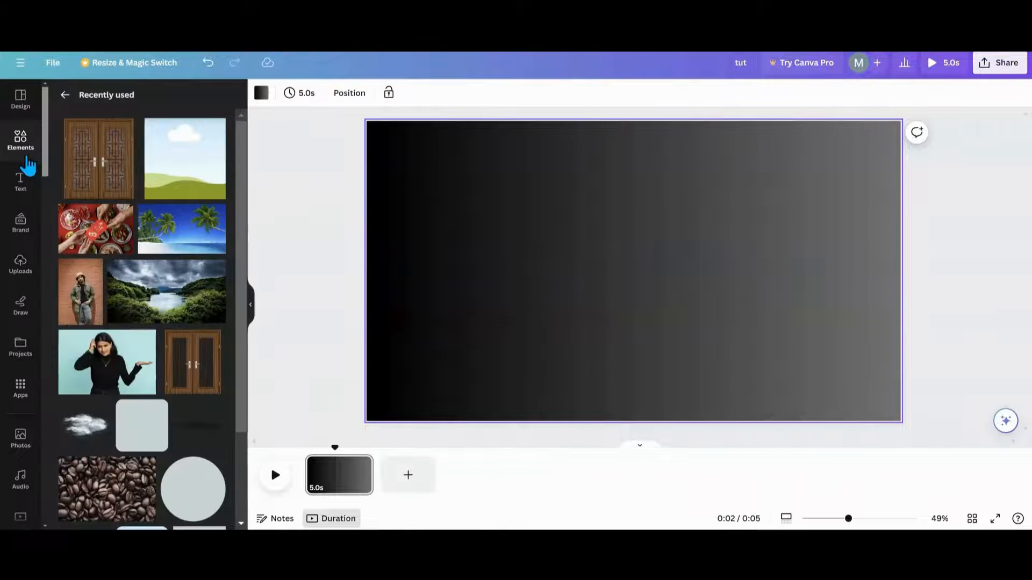
- Search Graphics for 'french doors' and add the wooden double doors to the page
{"action": "left_click", "coordinate": [20, 142]}
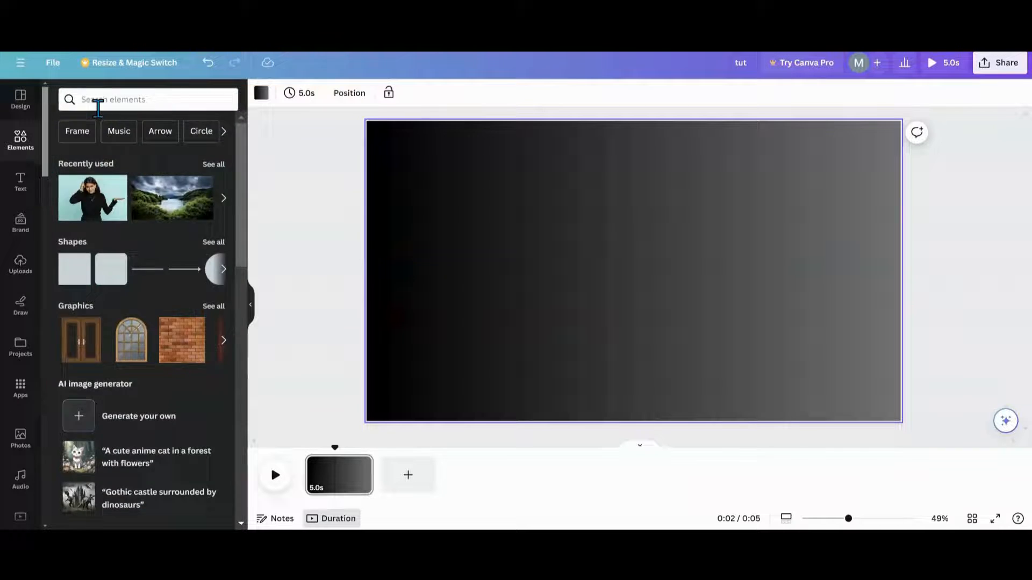
{"action": "type", "text": "french"}
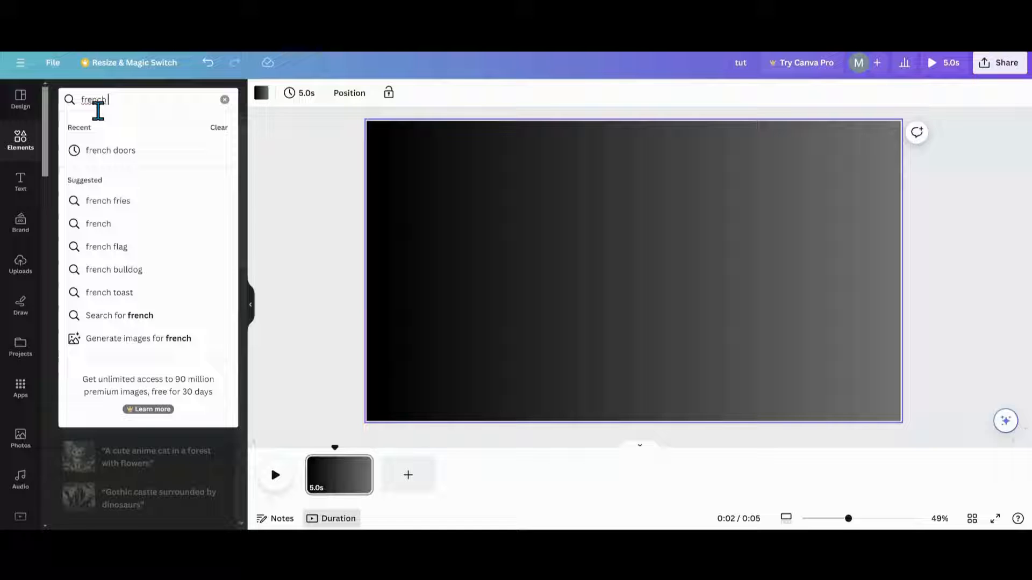
{"action": "left_click", "coordinate": [109, 150]}
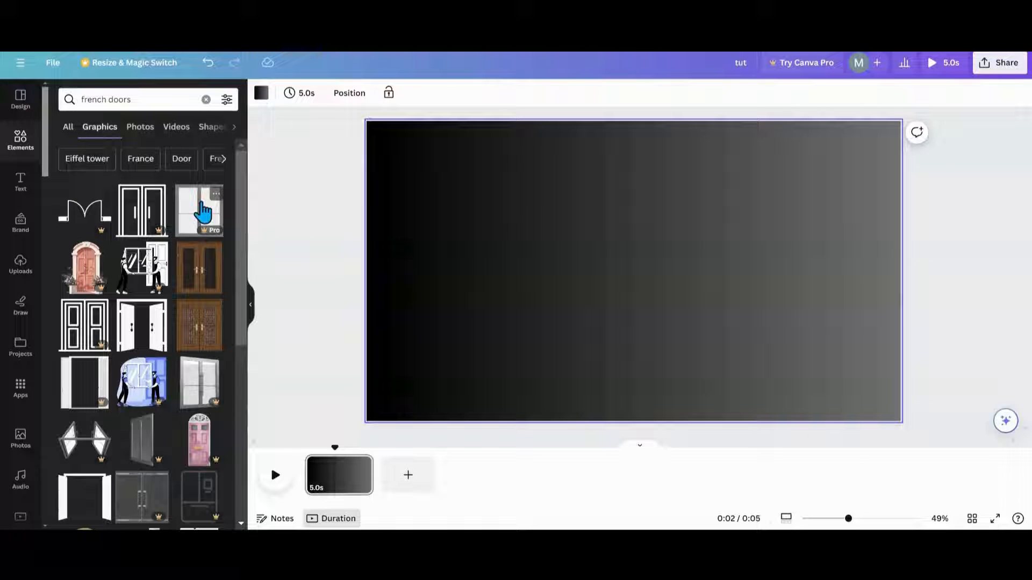
{"action": "scroll", "scroll_direction": "down", "scroll_amount": 3}
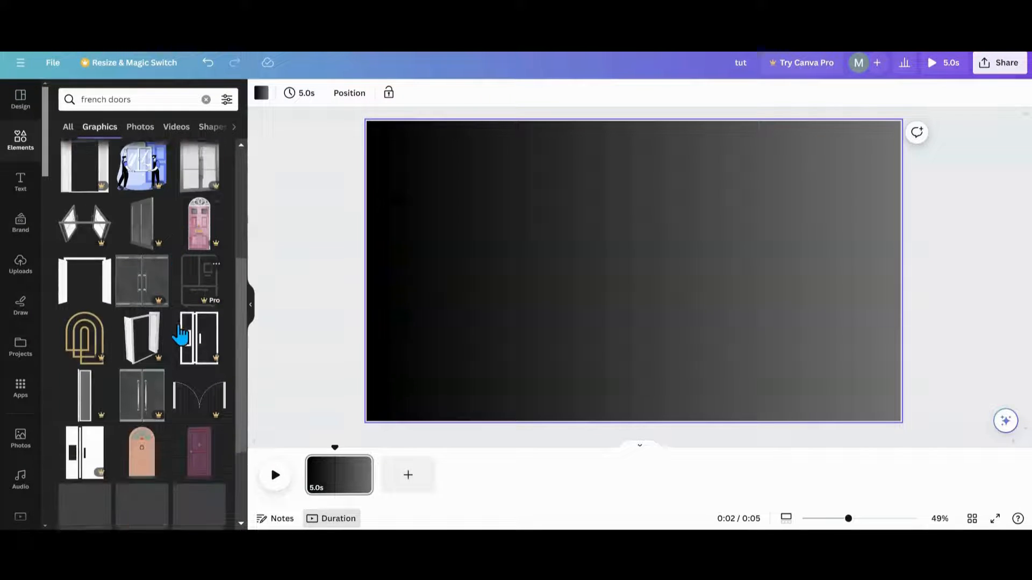
{"action": "scroll", "scroll_direction": "down", "scroll_amount": 3}
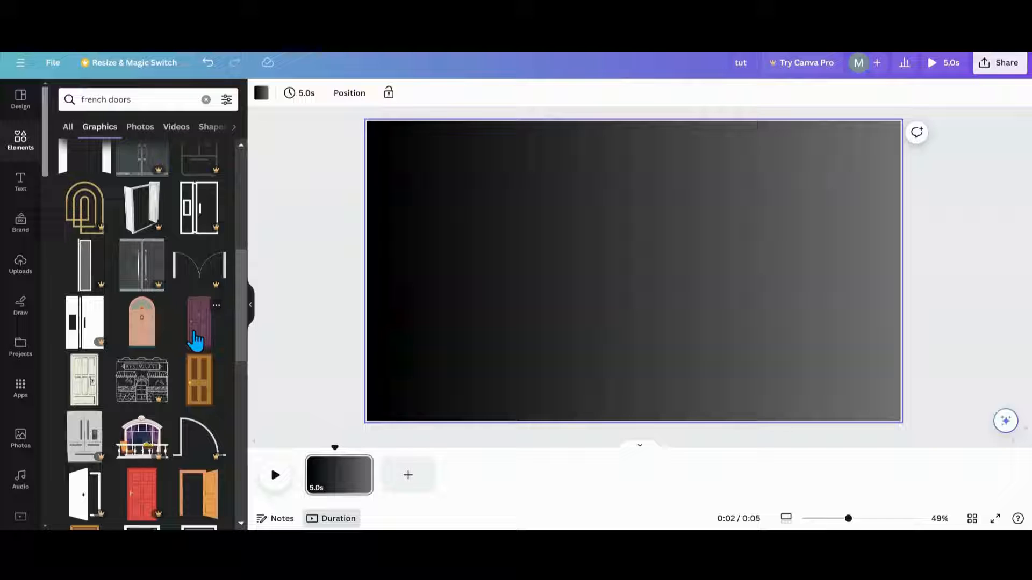
{"action": "scroll", "scroll_direction": "down", "scroll_amount": 3}
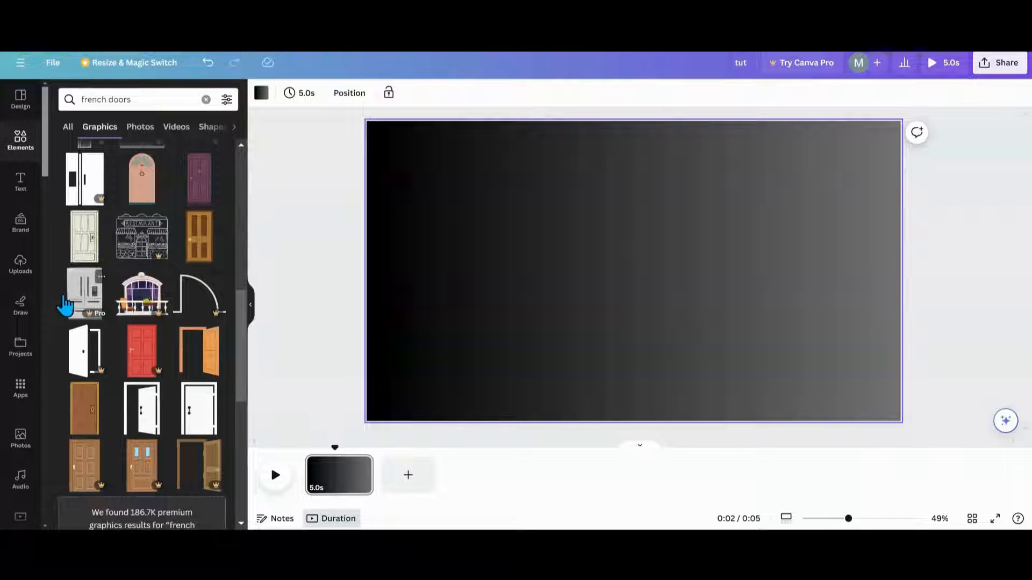
{"action": "scroll", "scroll_direction": "down", "scroll_amount": 3}
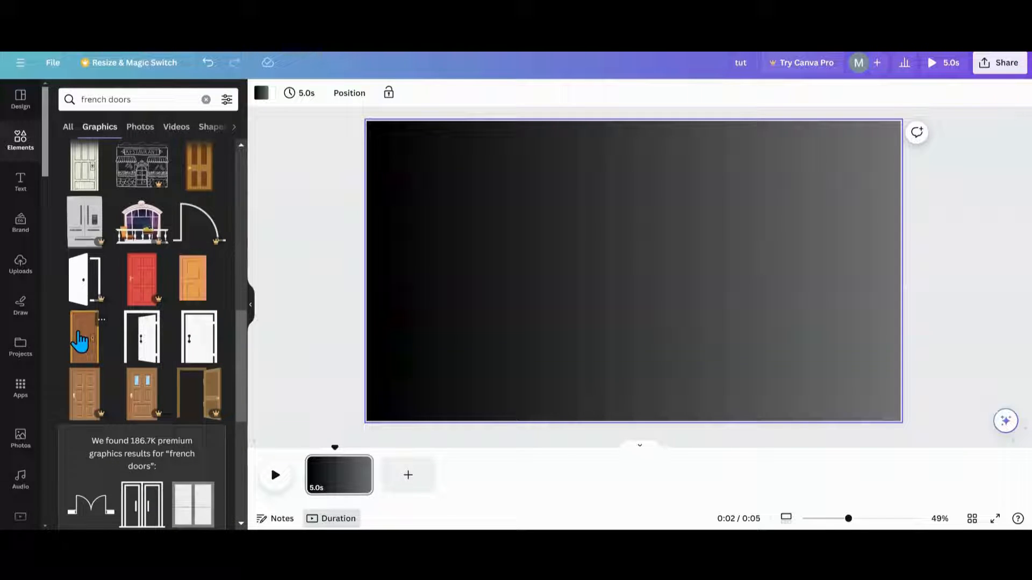
{"action": "mouse_move", "coordinate": [83, 234]}
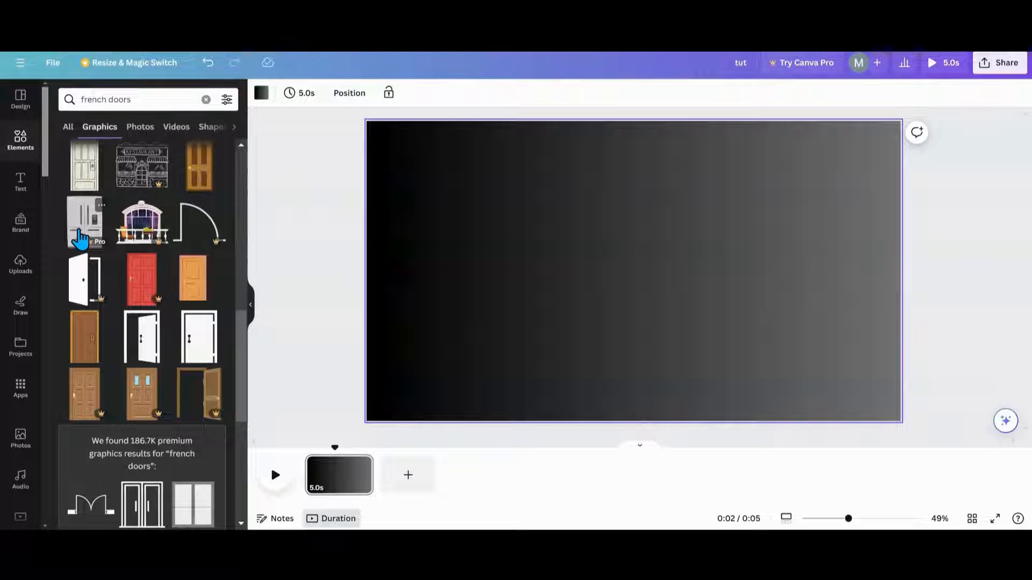
{"action": "scroll", "scroll_direction": "up", "scroll_amount": 3}
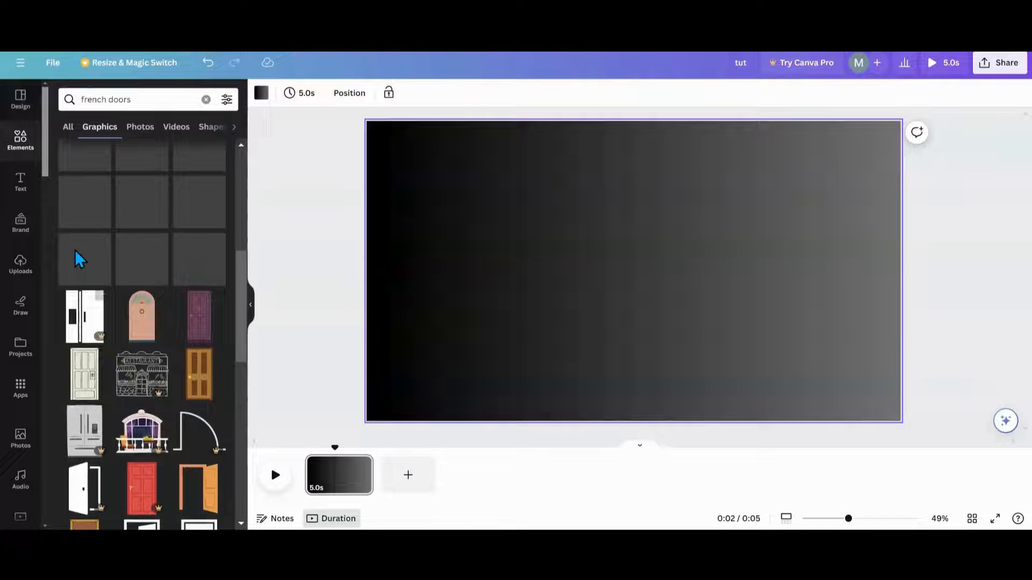
{"action": "scroll", "scroll_direction": "down", "scroll_amount": 3}
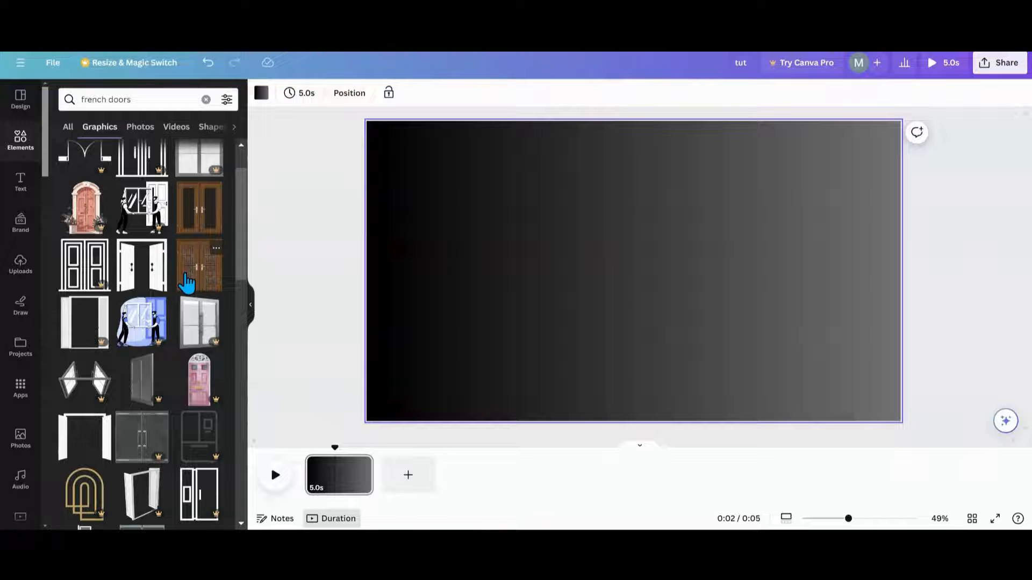
{"action": "right_click", "coordinate": [199, 265]}
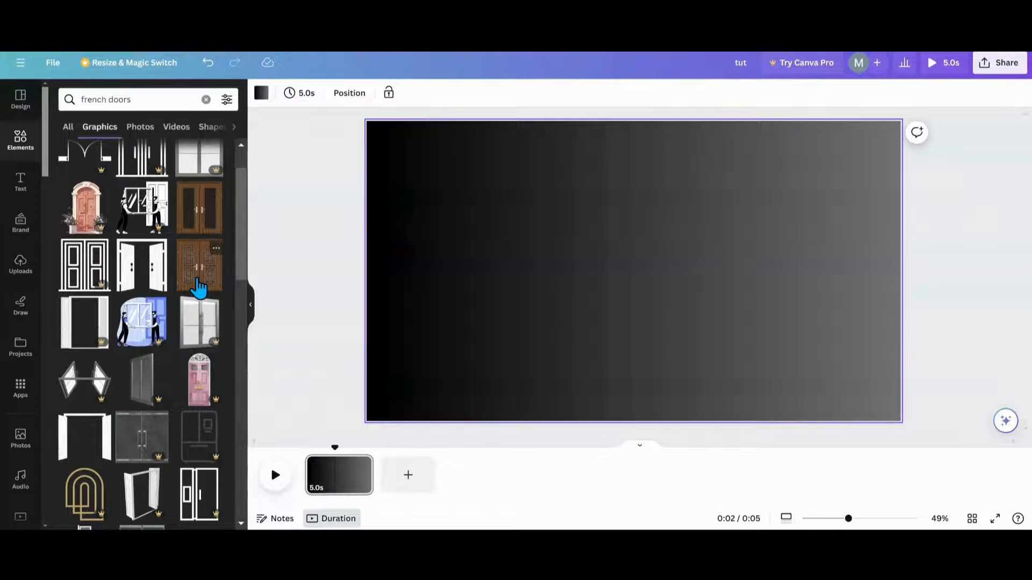
{"action": "left_click", "coordinate": [198, 265]}
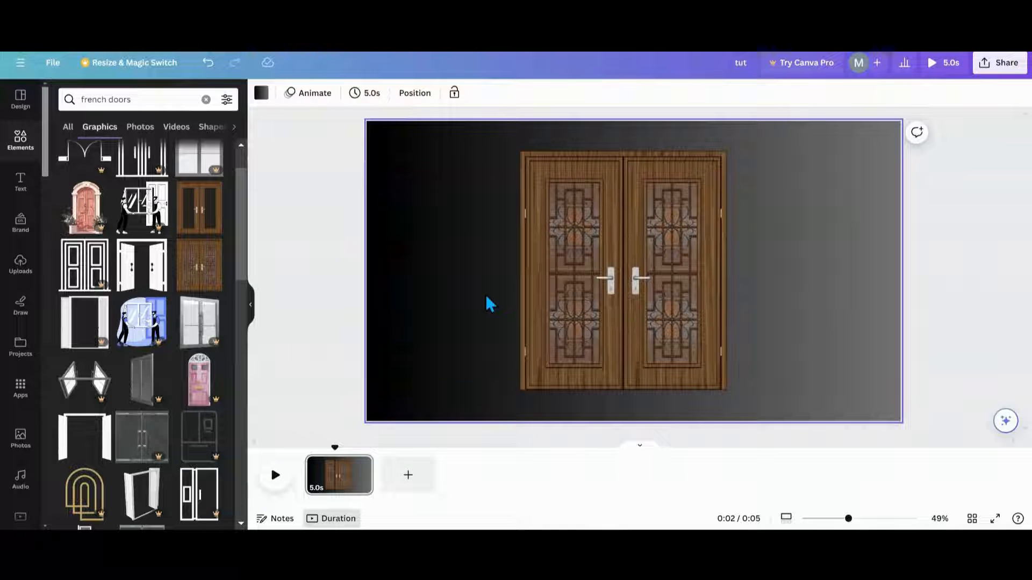
- Add a rectangular sky-and-hills frame to the right of the narrowed door
{"action": "left_click", "coordinate": [622, 270]}
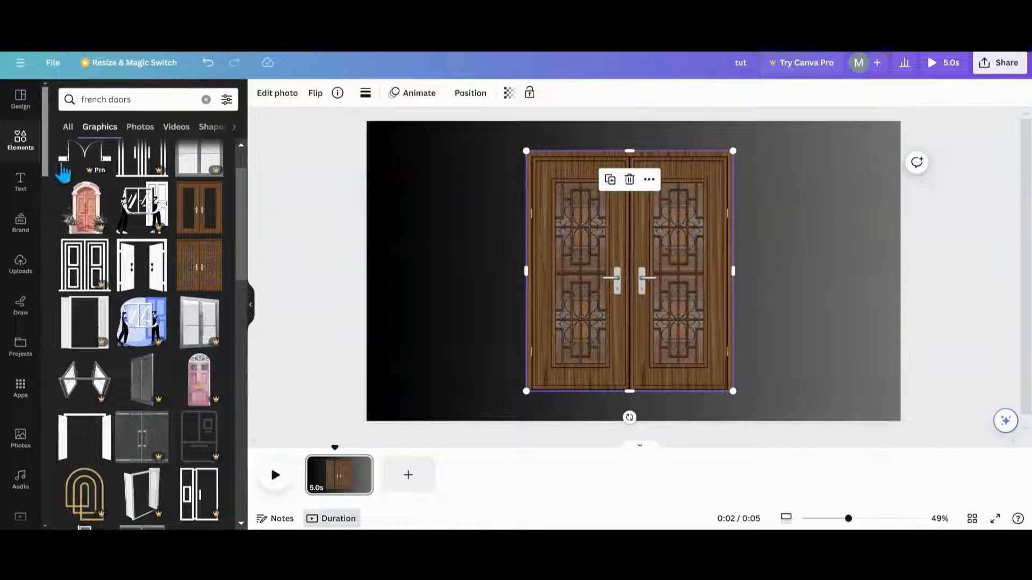
{"action": "left_click", "coordinate": [206, 99]}
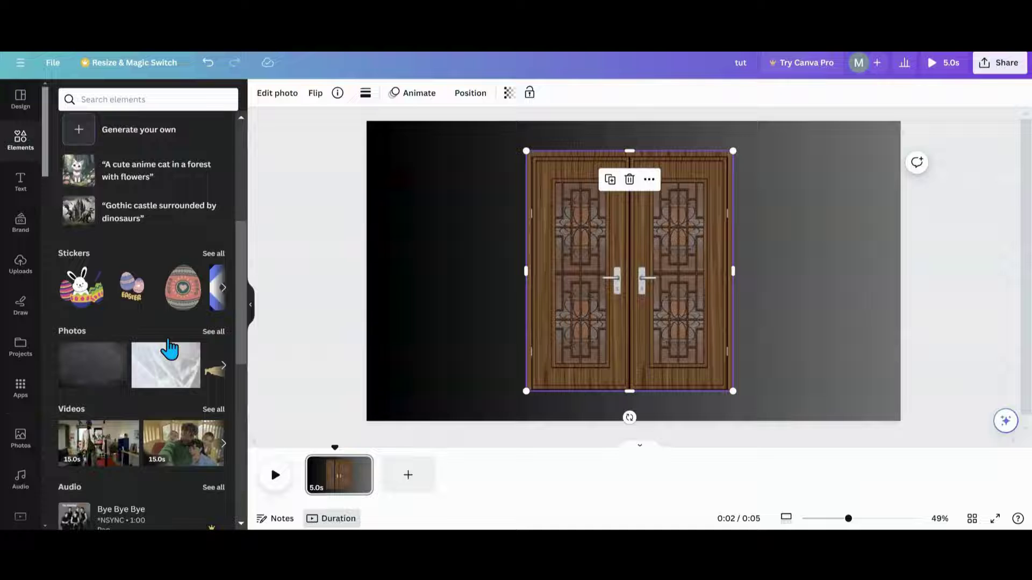
{"action": "scroll", "scroll_direction": "down", "scroll_amount": 3}
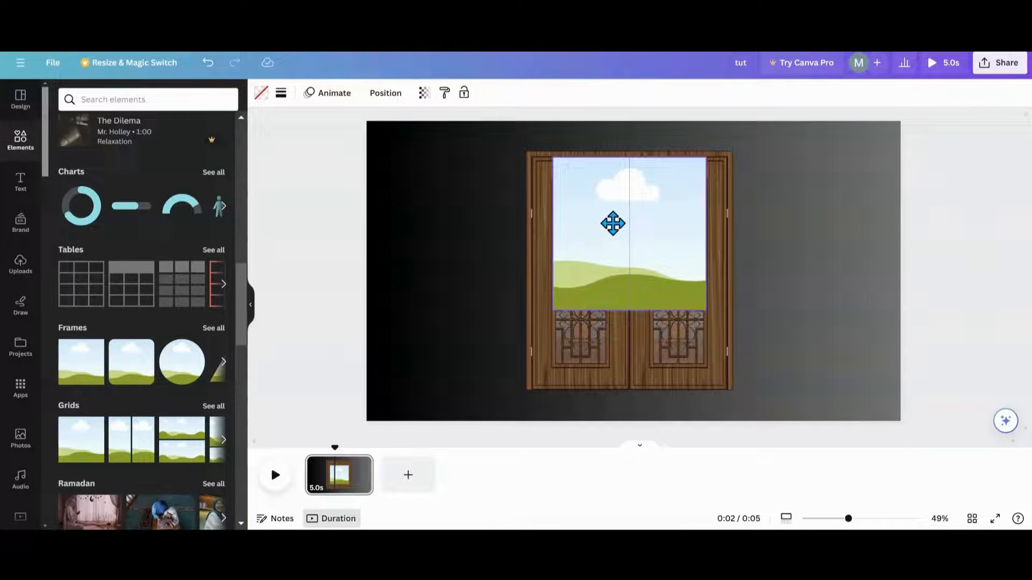
{"action": "left_click", "coordinate": [612, 234]}
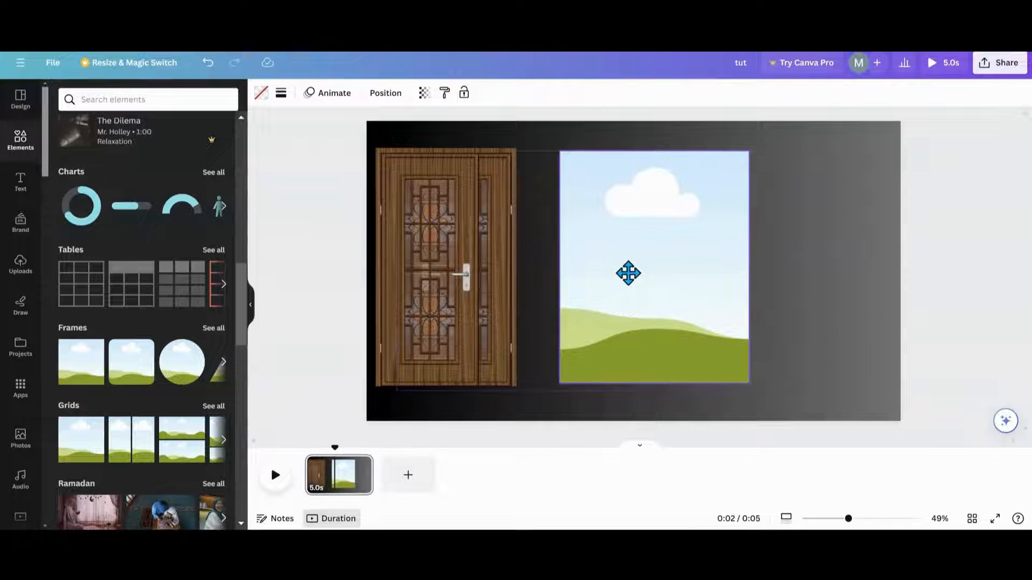
{"action": "left_click", "coordinate": [654, 267]}
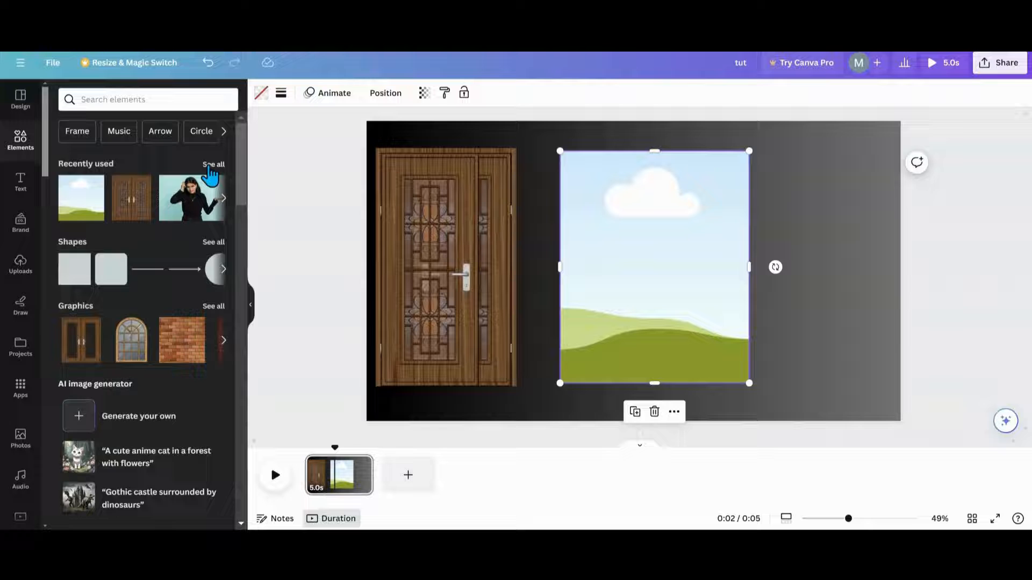
- Fill the frame with the palm-tree beach photo and vertically centre the elements
{"action": "left_click", "coordinate": [213, 164]}
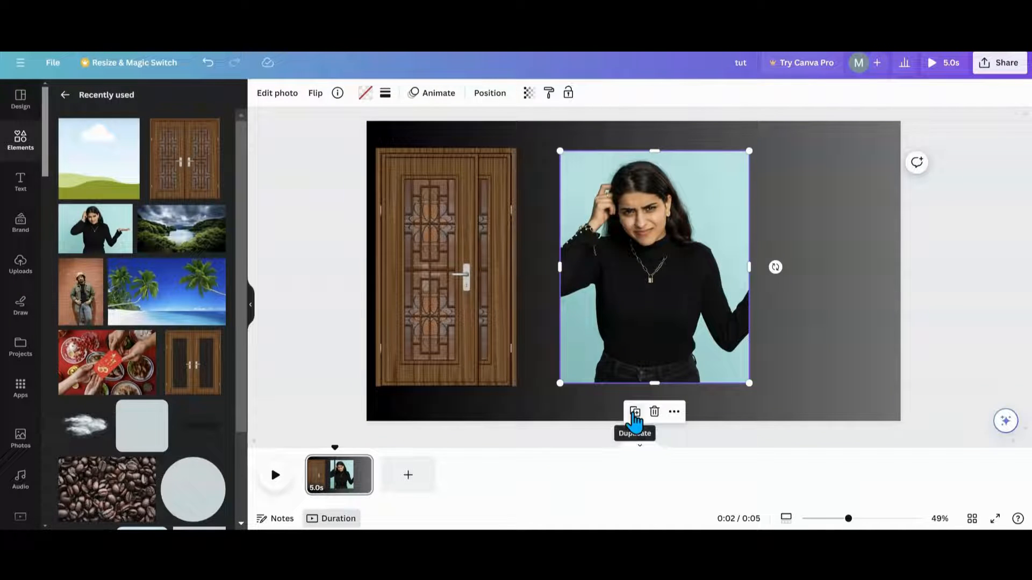
{"action": "mouse_move", "coordinate": [681, 263]}
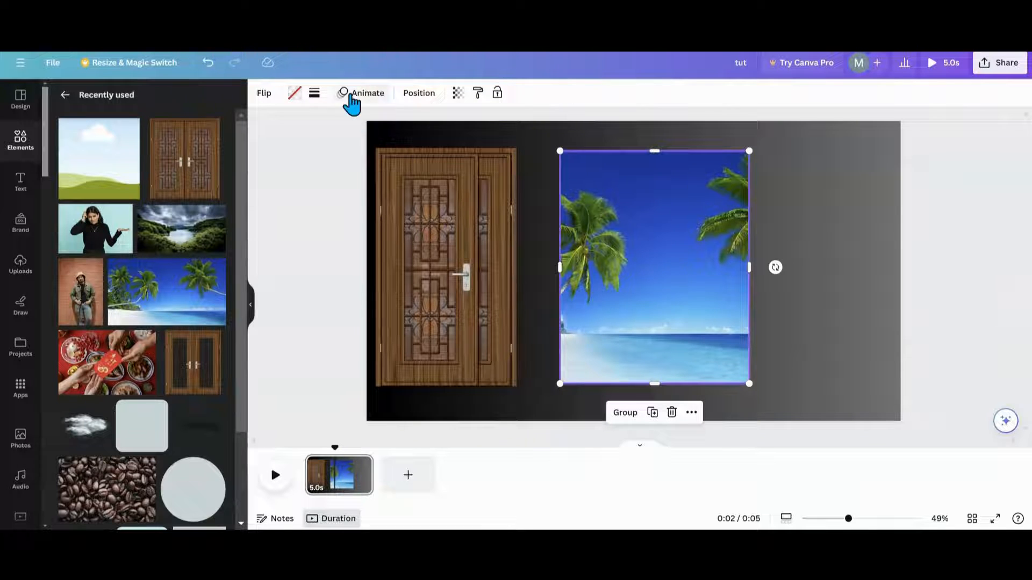
{"action": "left_click", "coordinate": [420, 93]}
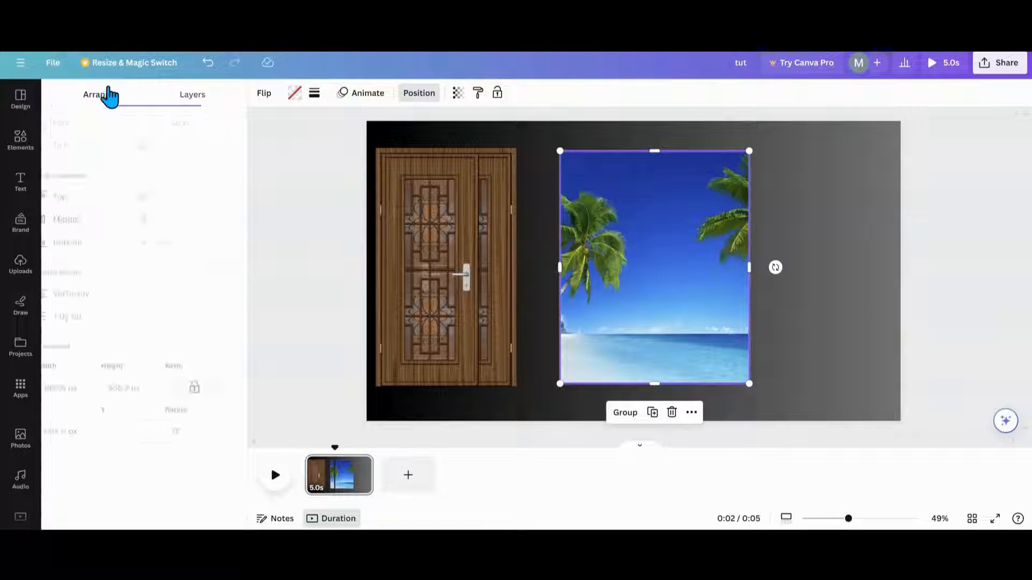
{"action": "left_click", "coordinate": [97, 95]}
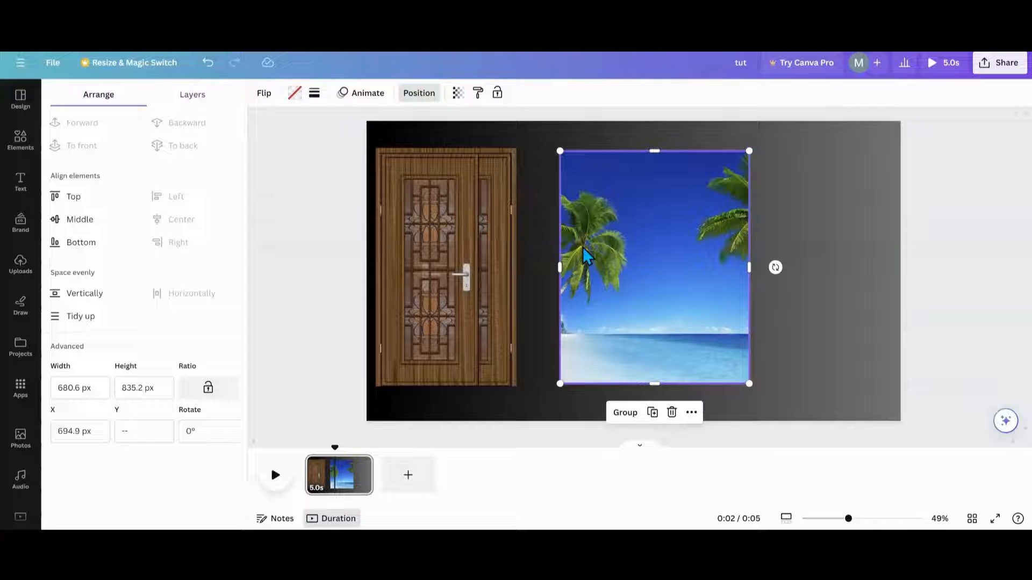
{"action": "mouse_move", "coordinate": [611, 312]}
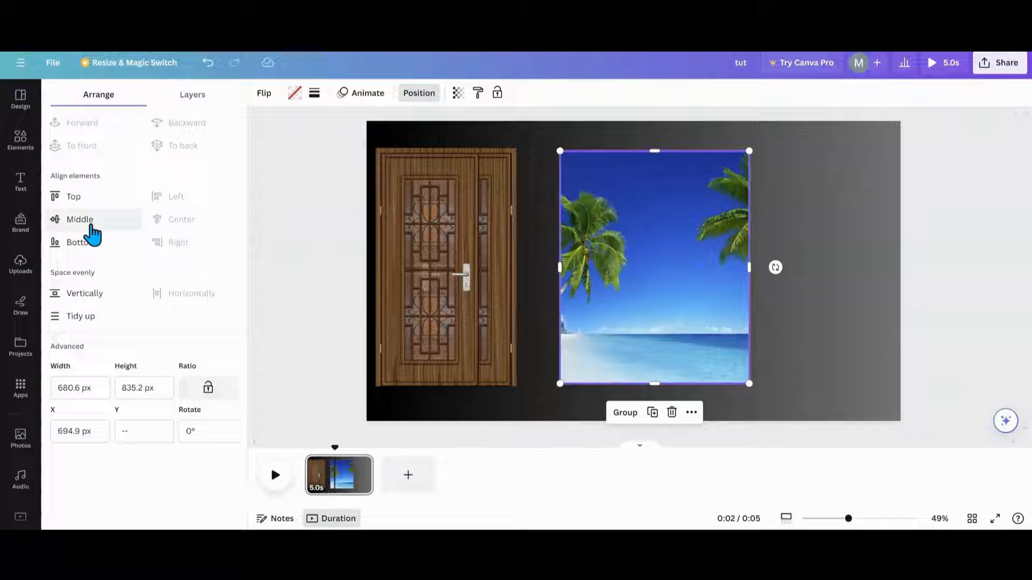
{"action": "left_click", "coordinate": [79, 219]}
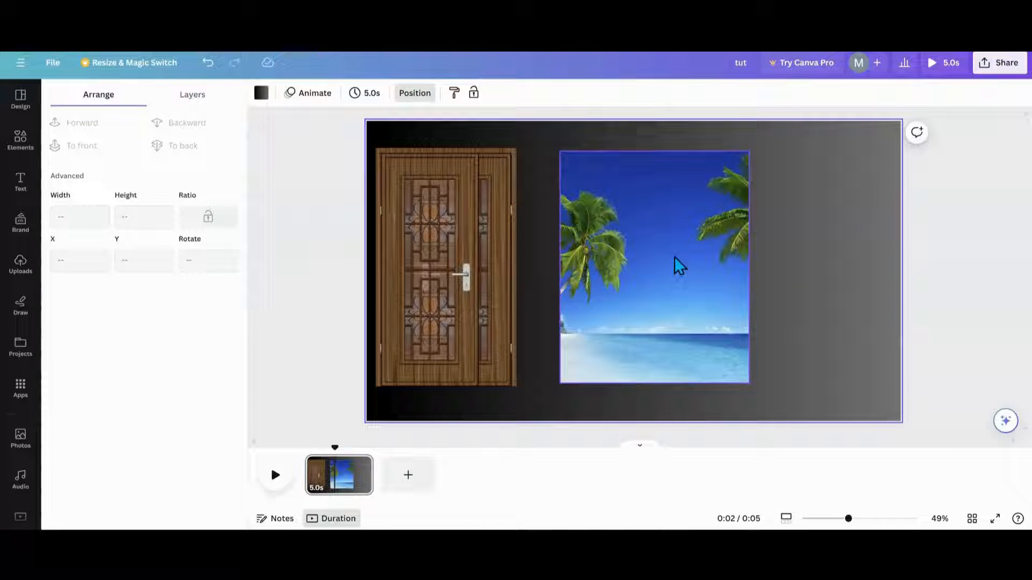
{"action": "left_click", "coordinate": [428, 323]}
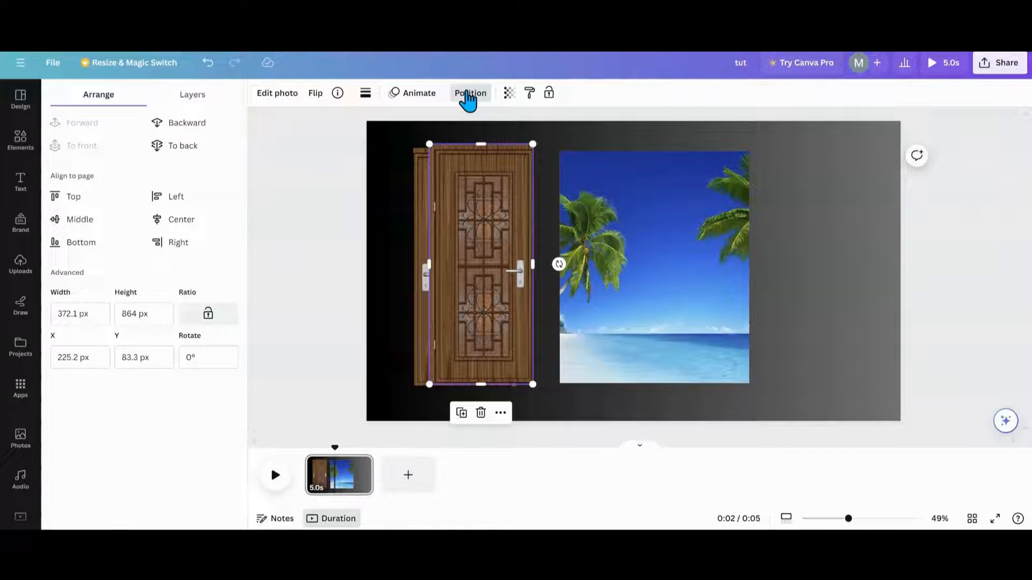
- Order the layers and join two door copies as closed double doors centred over the photo
{"action": "left_click", "coordinate": [21, 141]}
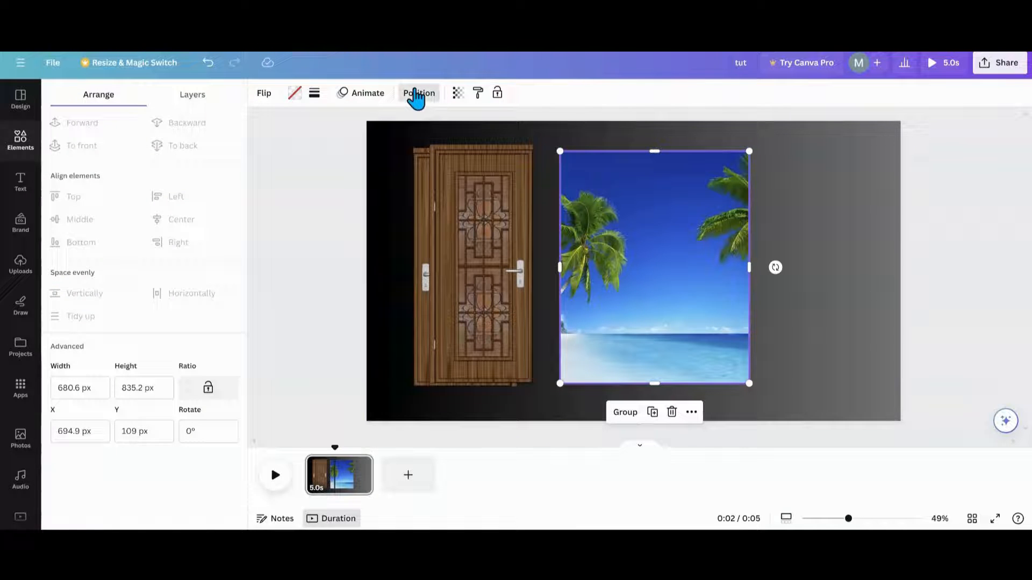
{"action": "left_click", "coordinate": [191, 94]}
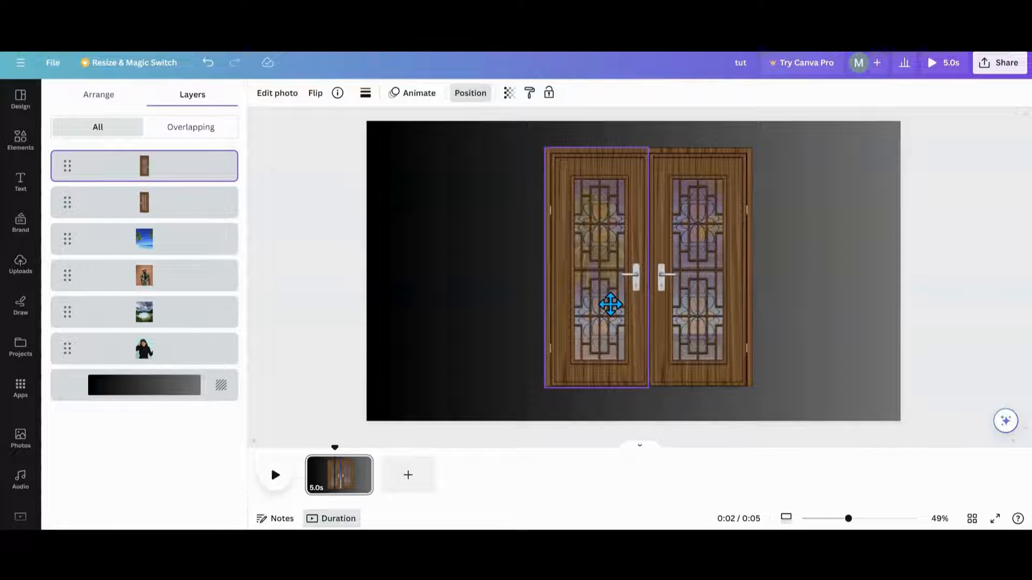
{"action": "left_click", "coordinate": [143, 385]}
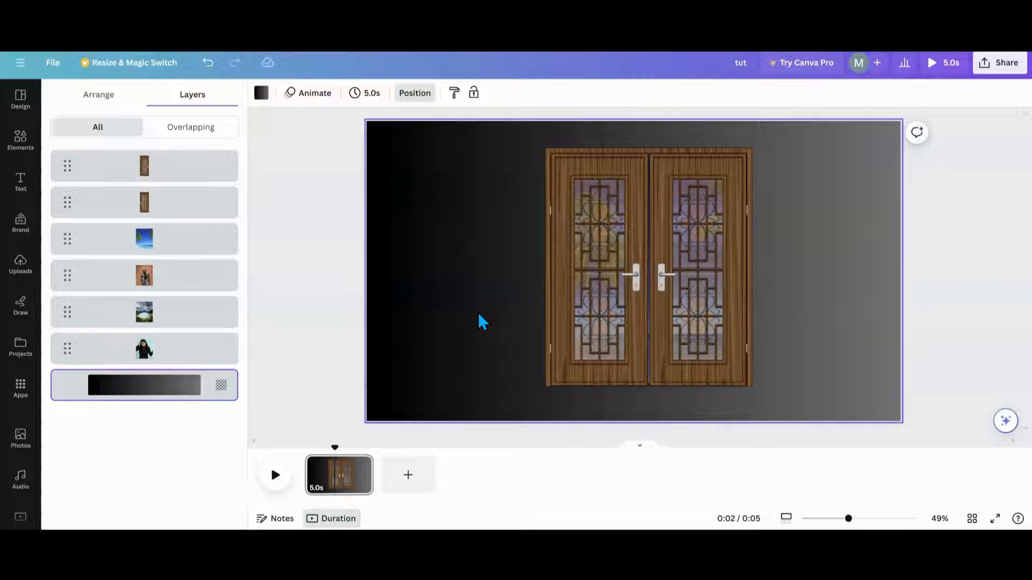
{"action": "left_click", "coordinate": [595, 304]}
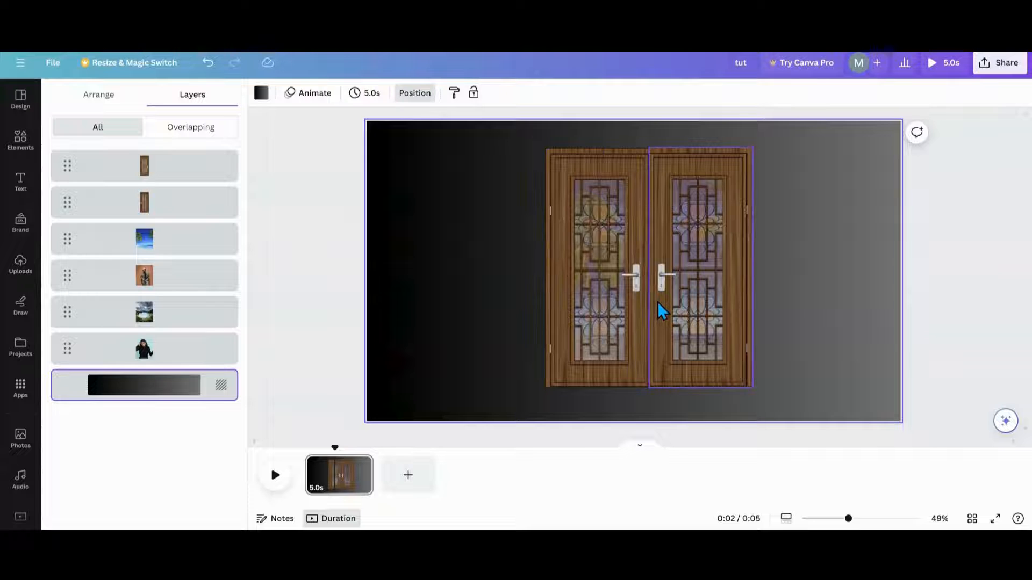
{"action": "left_click", "coordinate": [700, 263]}
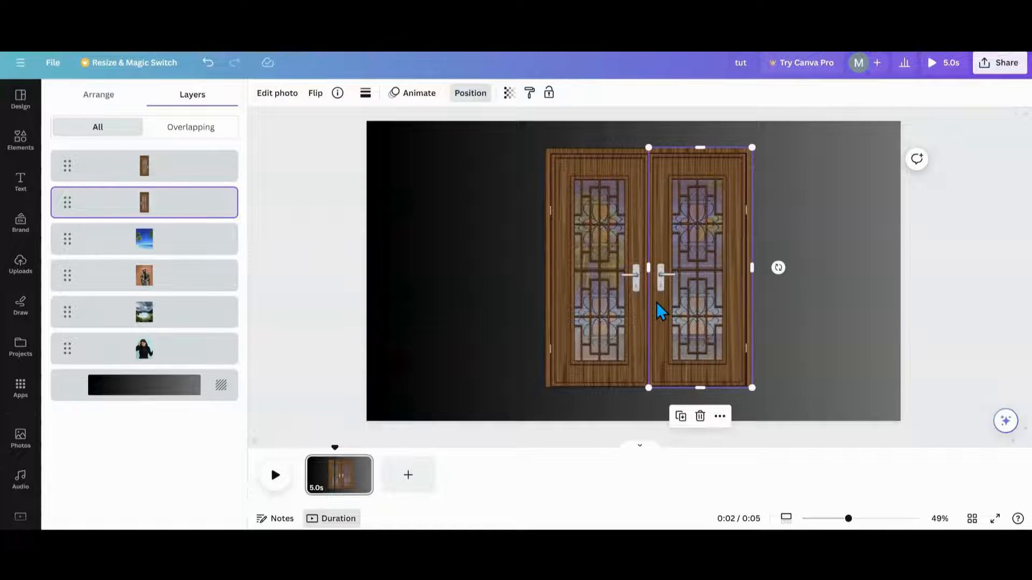
{"action": "left_click", "coordinate": [143, 385]}
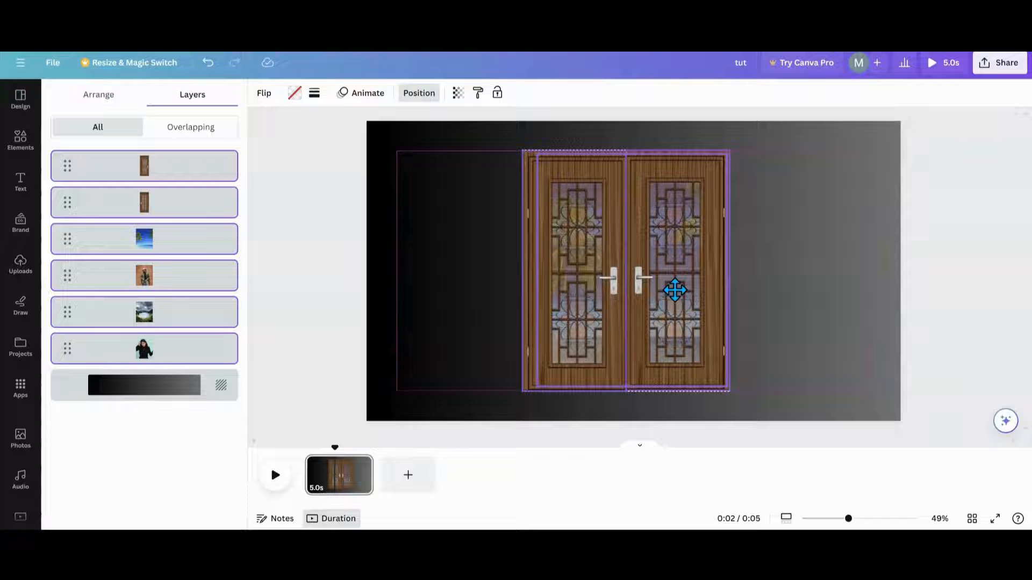
{"action": "left_click", "coordinate": [143, 385]}
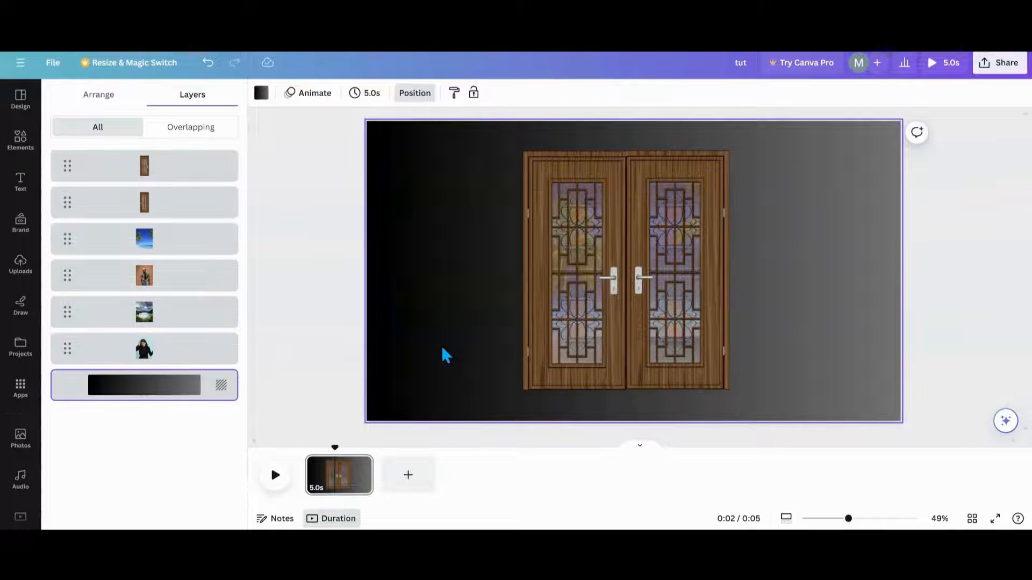
{"action": "left_click", "coordinate": [563, 247]}
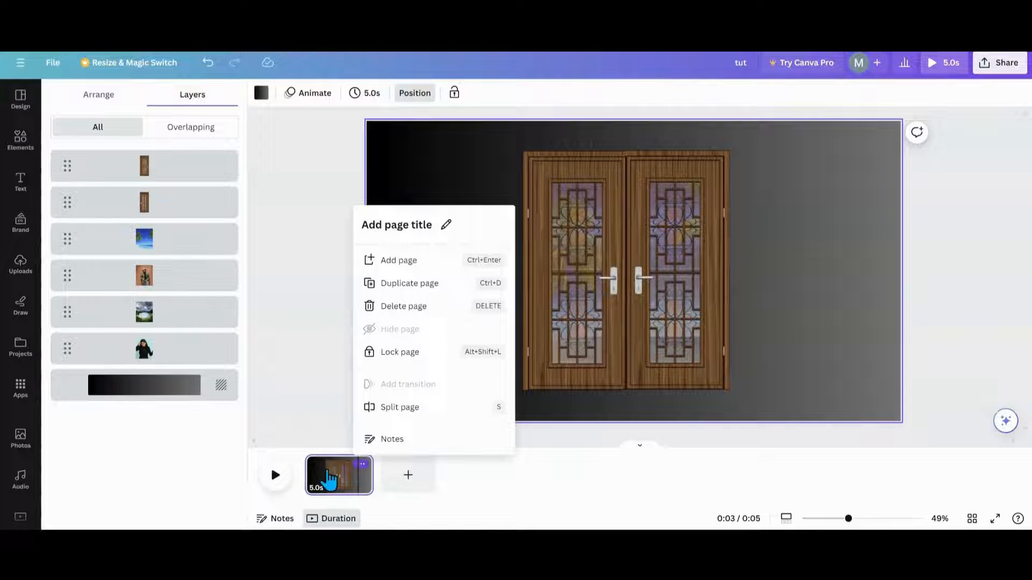
- Duplicate the closed-door page and slide both doors outward to reveal the beach photo
{"action": "left_click", "coordinate": [408, 284]}
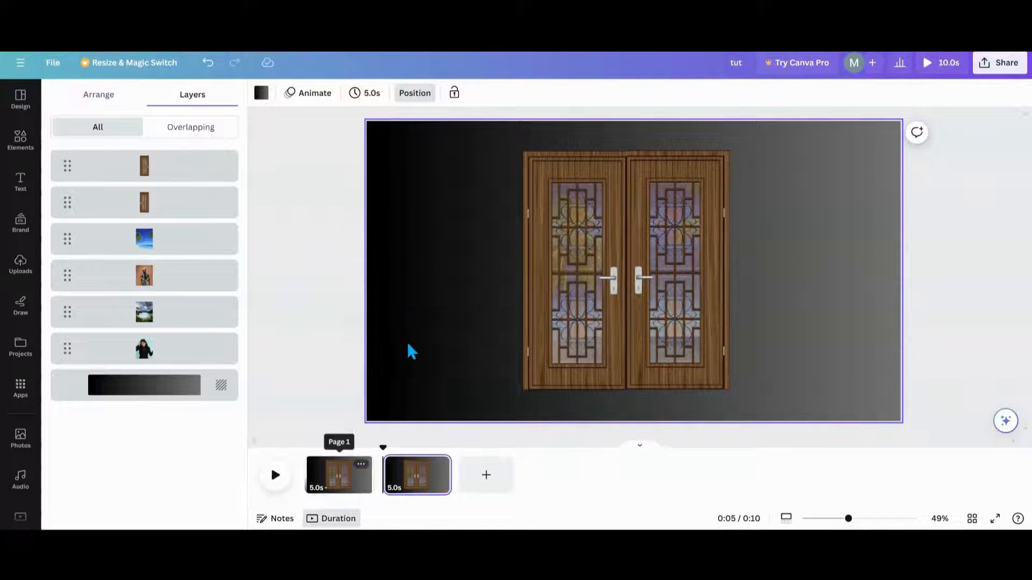
{"action": "left_click", "coordinate": [574, 270]}
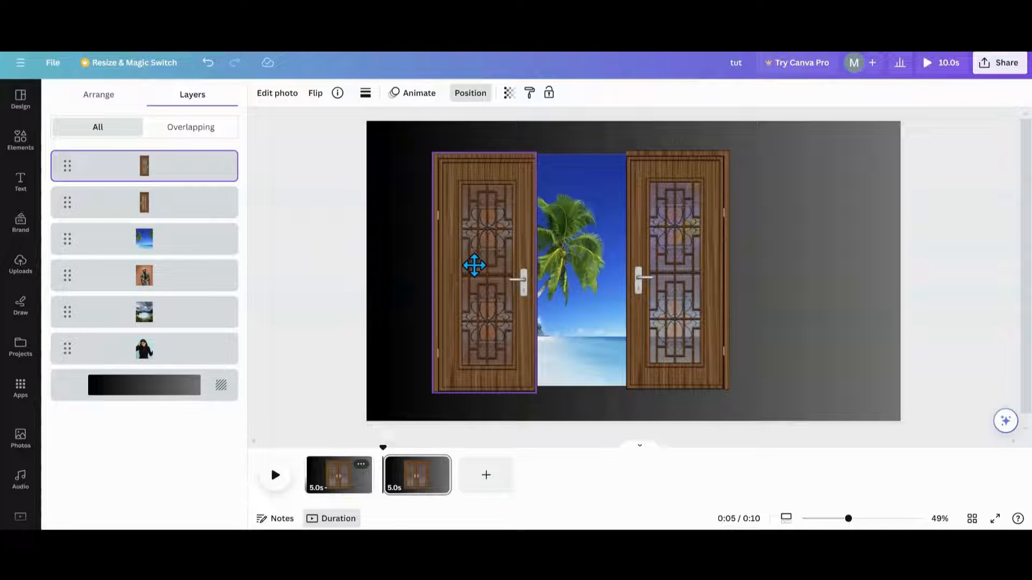
{"action": "left_click", "coordinate": [677, 270]}
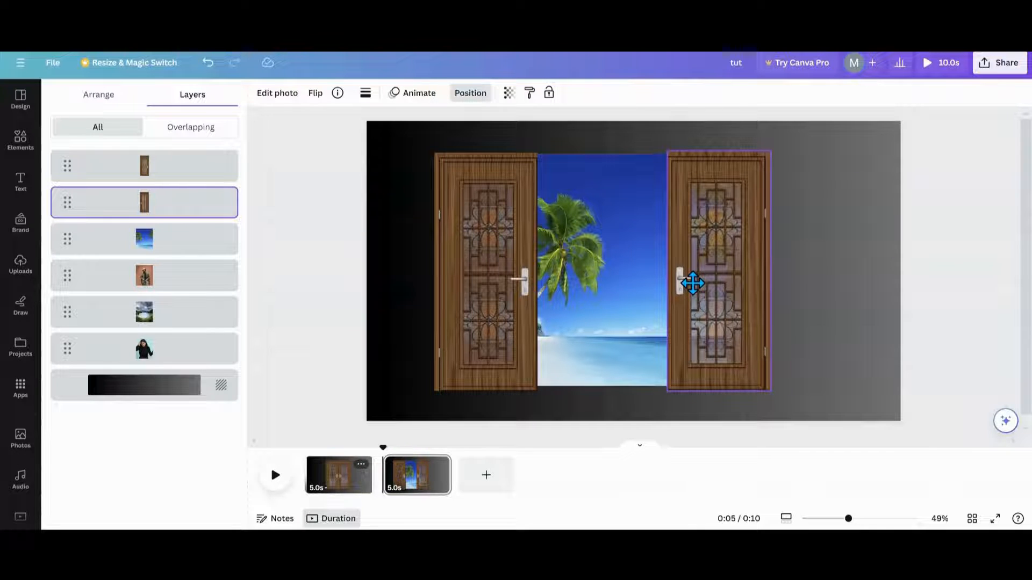
{"action": "left_click", "coordinate": [717, 284]}
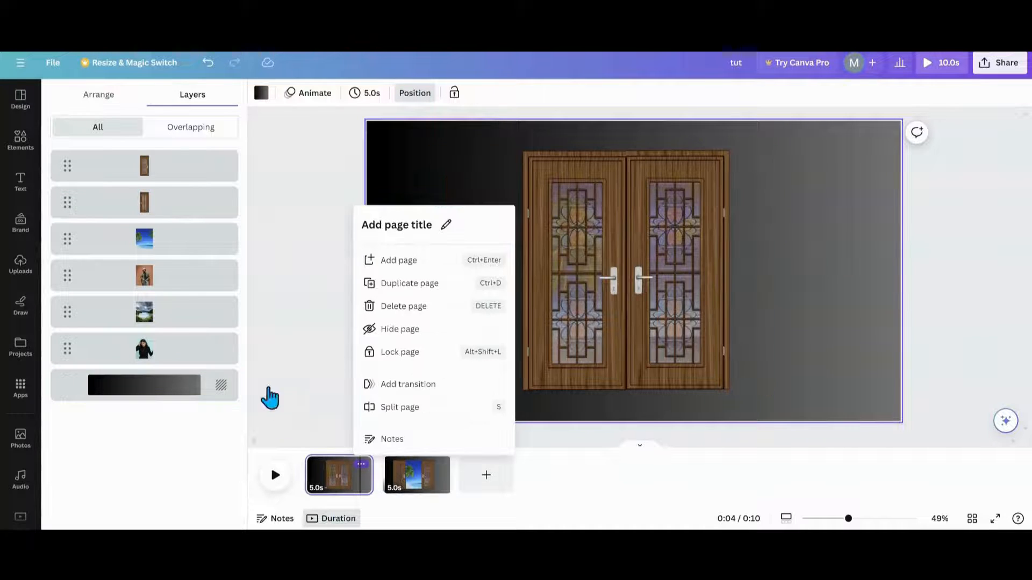
- Duplicate the closed-door page twice and move the brick-wall portrait behind the doors
{"action": "left_click", "coordinate": [409, 283]}
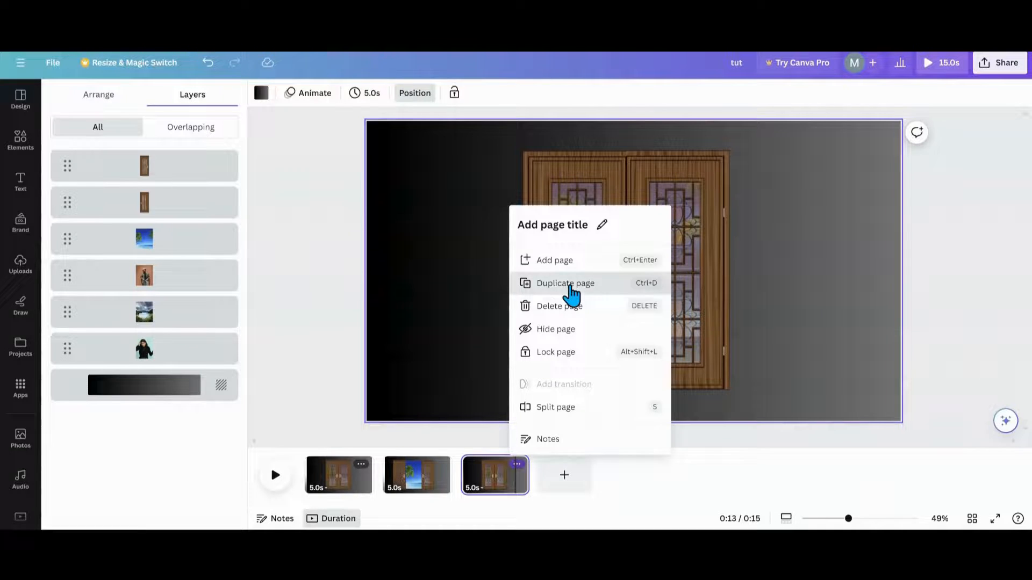
{"action": "left_click", "coordinate": [565, 283]}
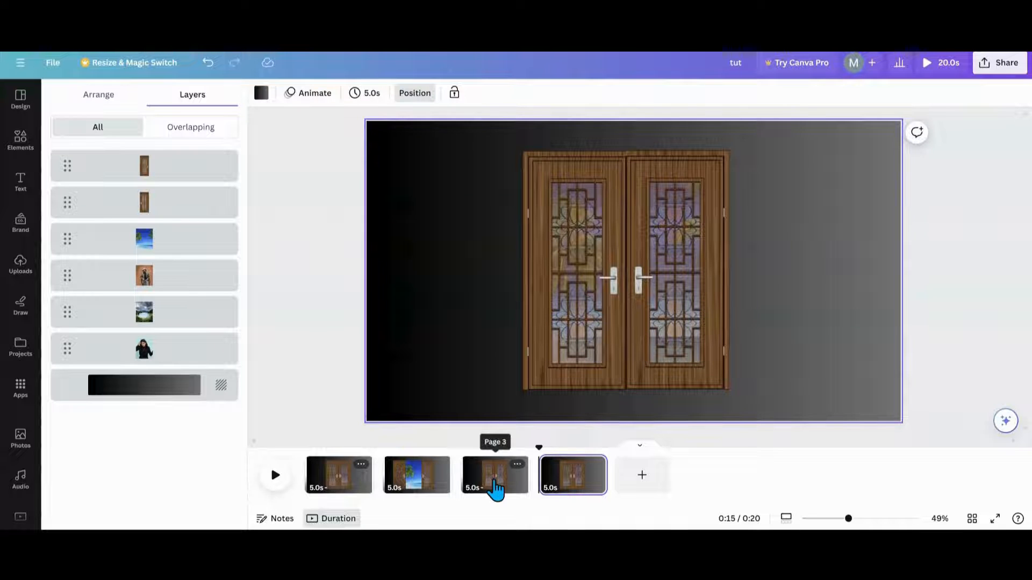
{"action": "mouse_move", "coordinate": [479, 490]}
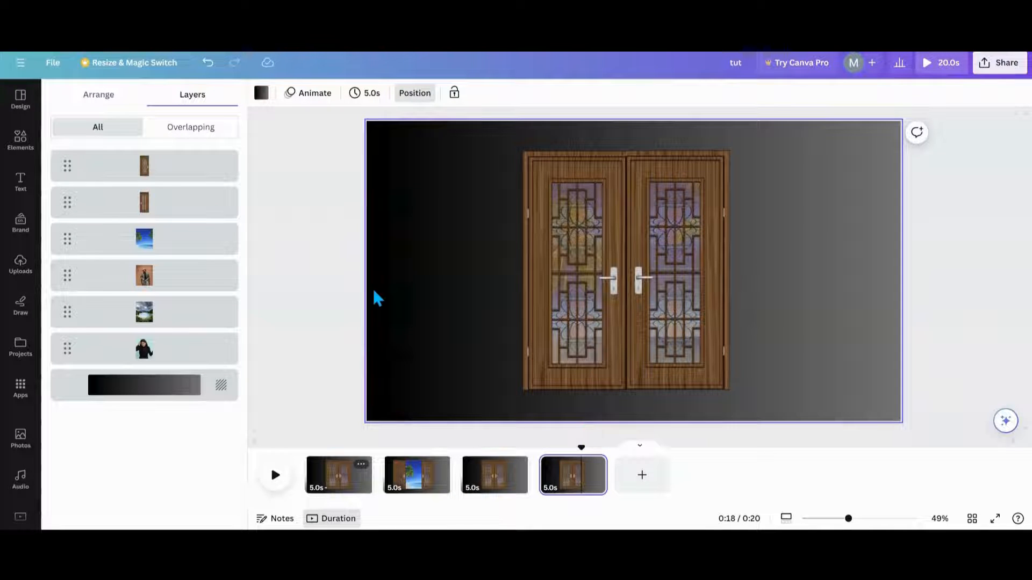
{"action": "left_click", "coordinate": [143, 238]}
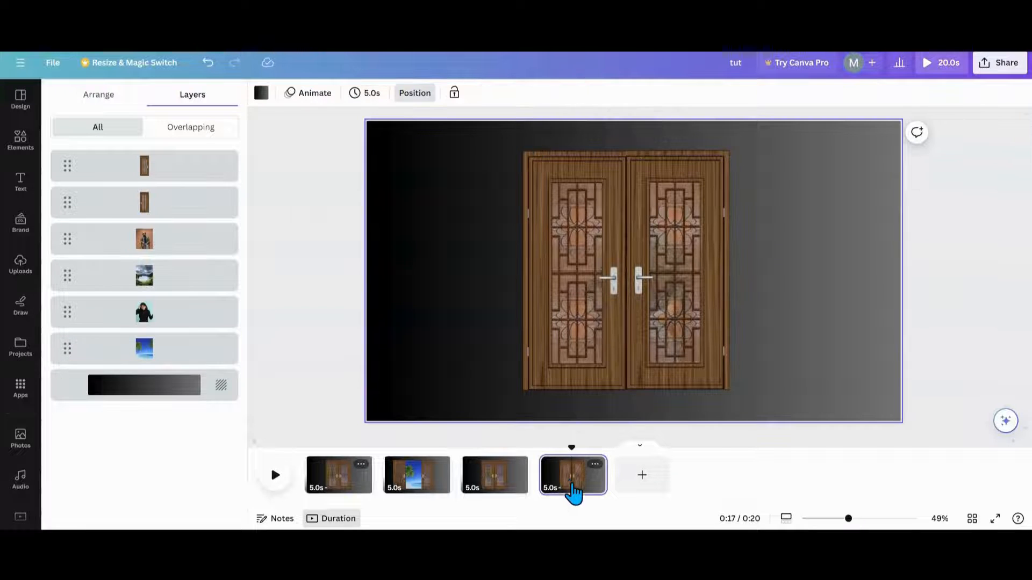
- Duplicate page 4 and pull the doors apart onto the man in a hat
{"action": "left_click", "coordinate": [595, 464]}
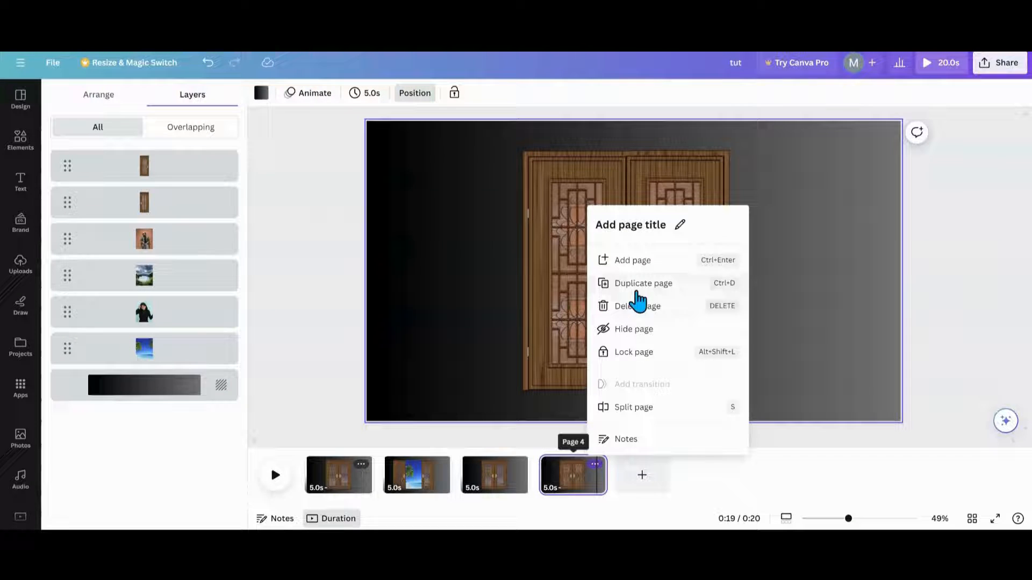
{"action": "left_click", "coordinate": [642, 283]}
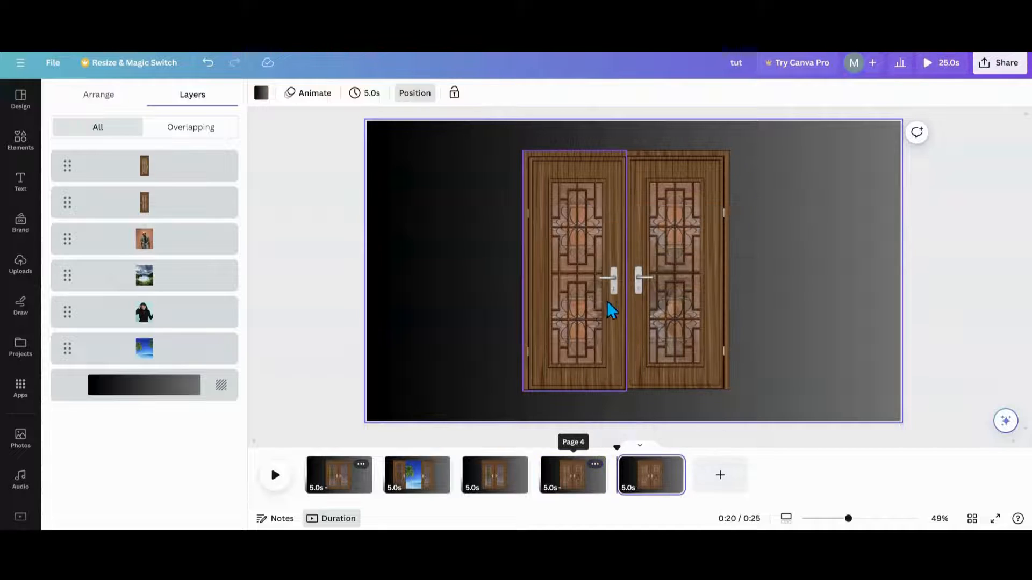
{"action": "left_click", "coordinate": [583, 294]}
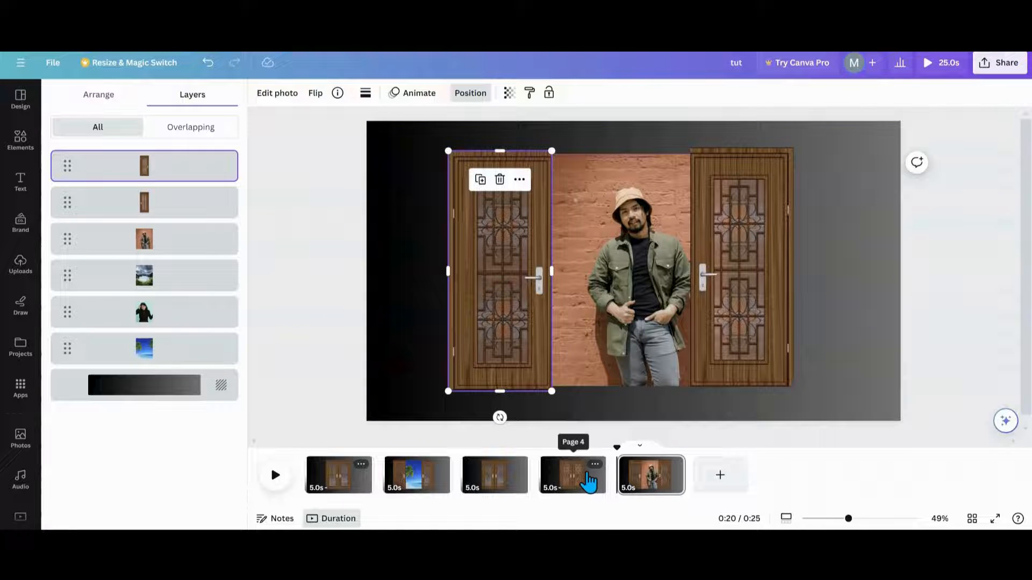
{"action": "left_click", "coordinate": [594, 465]}
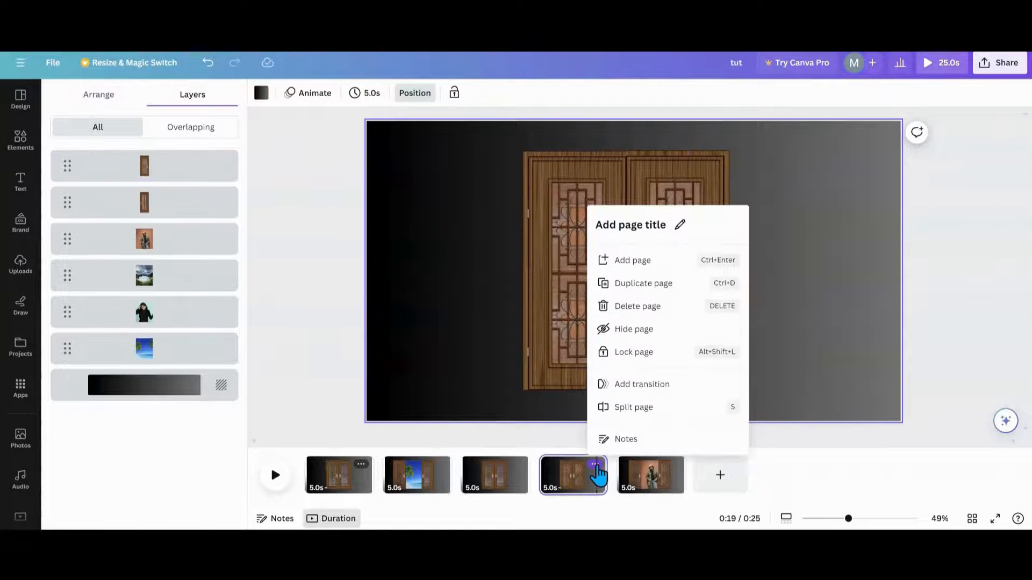
- Duplicate the closed-door pages and open the doors onto the lake and green hills photo
{"action": "left_click", "coordinate": [643, 283]}
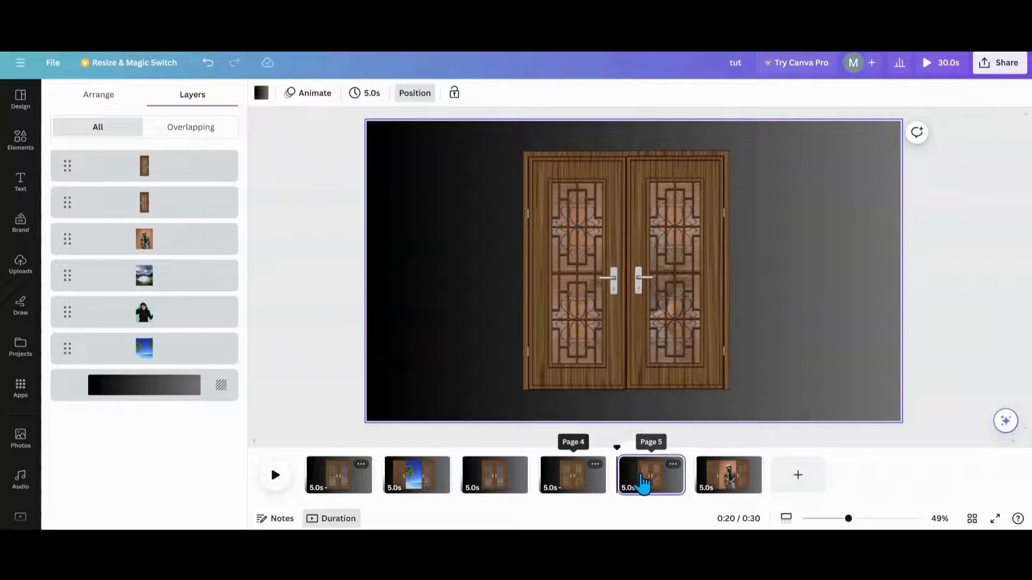
{"action": "left_click", "coordinate": [728, 475]}
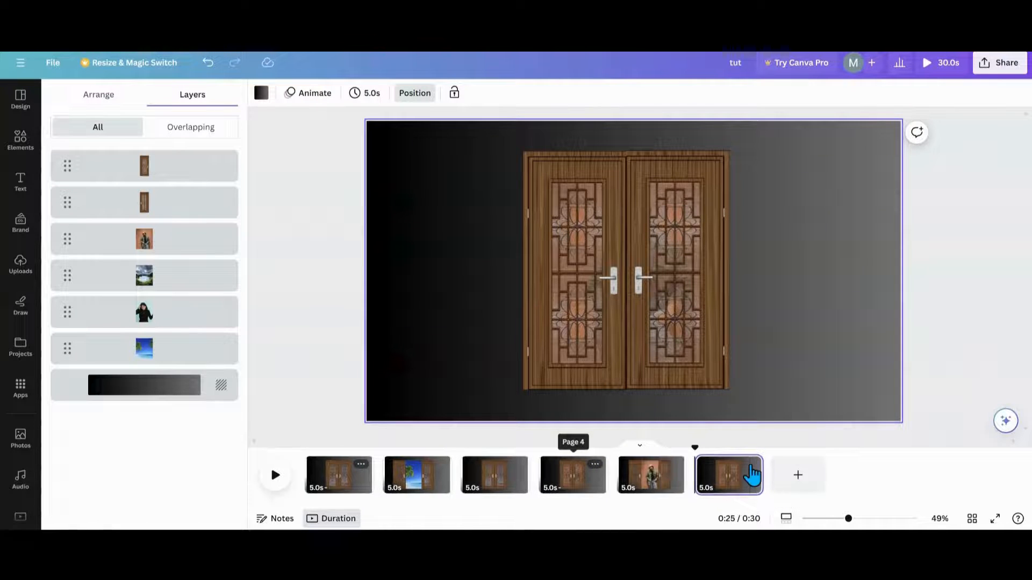
{"action": "left_click", "coordinate": [751, 465]}
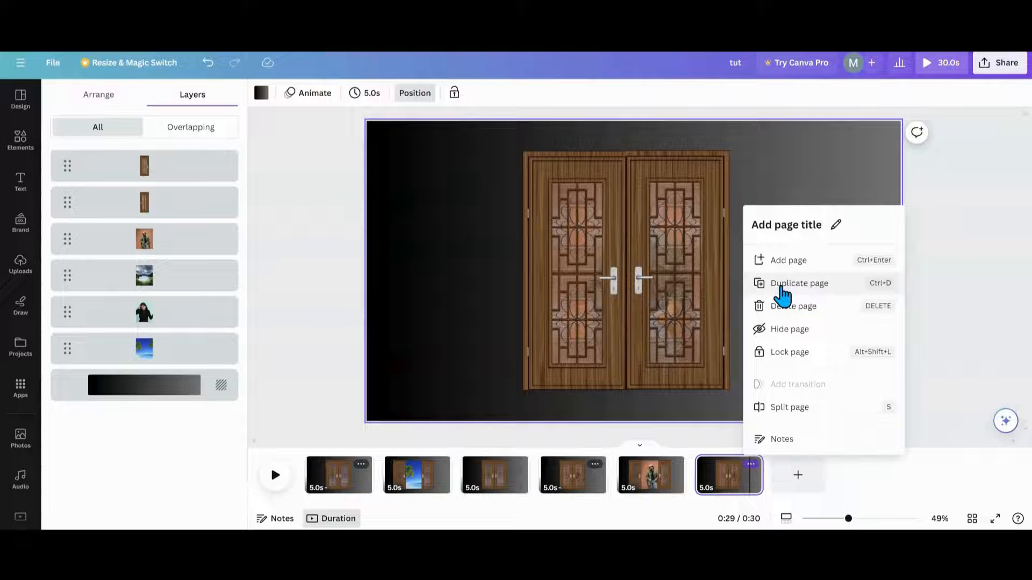
{"action": "left_click", "coordinate": [798, 283]}
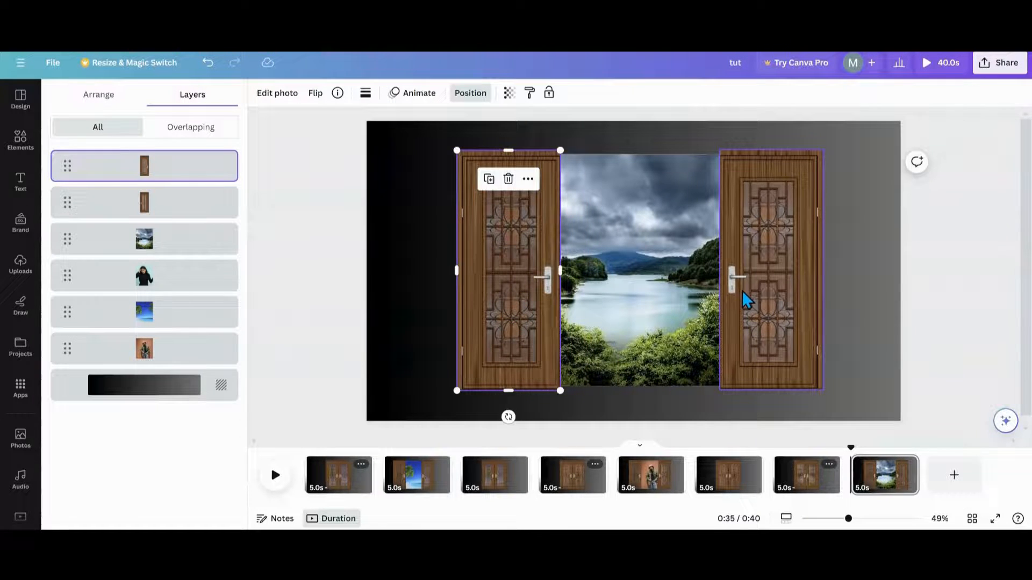
{"action": "left_click", "coordinate": [777, 269]}
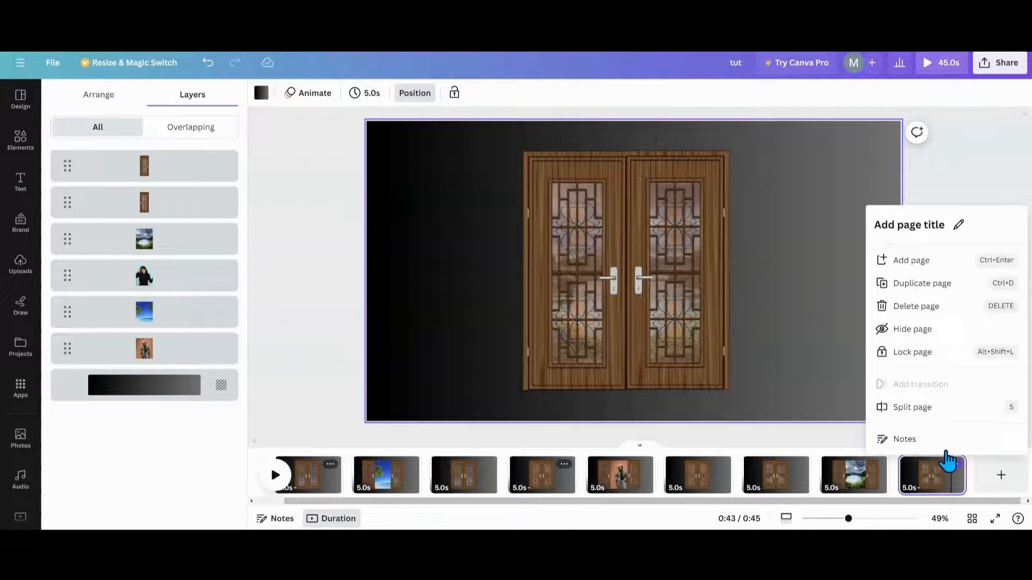
- Duplicate the final pages so the video has twelve 5-second pages
{"action": "left_click", "coordinate": [910, 260]}
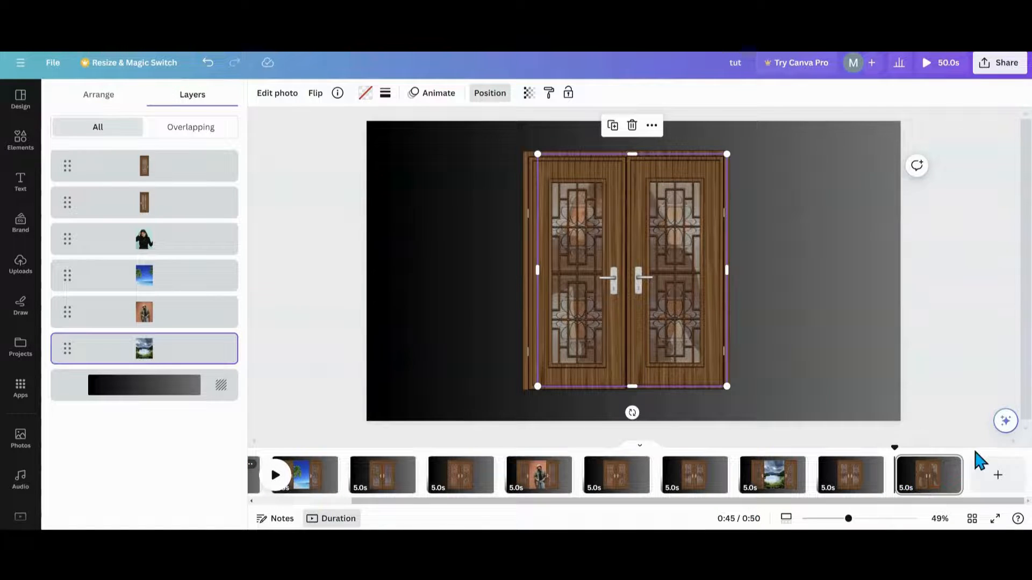
{"action": "left_click", "coordinate": [950, 466]}
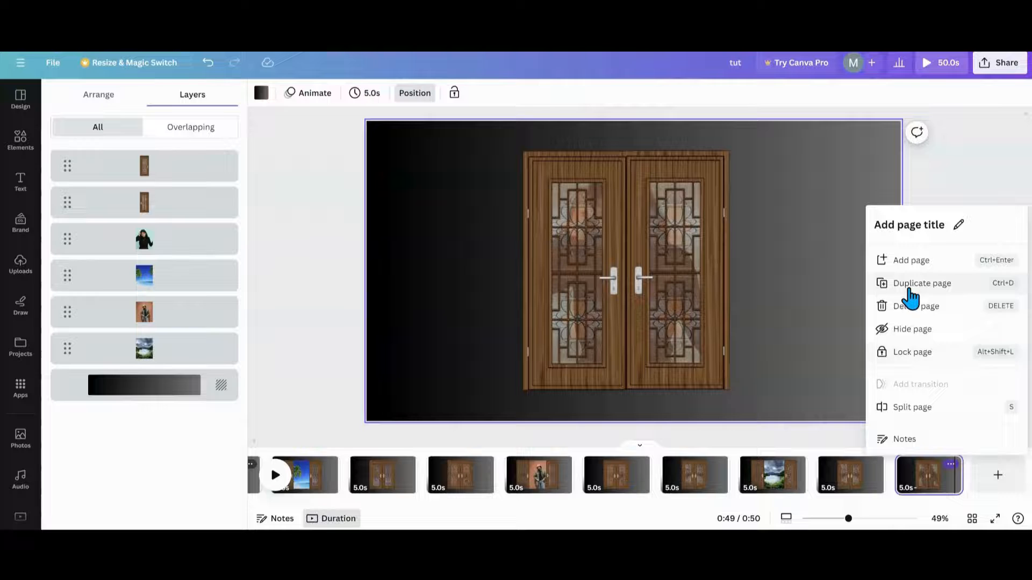
{"action": "left_click", "coordinate": [922, 283]}
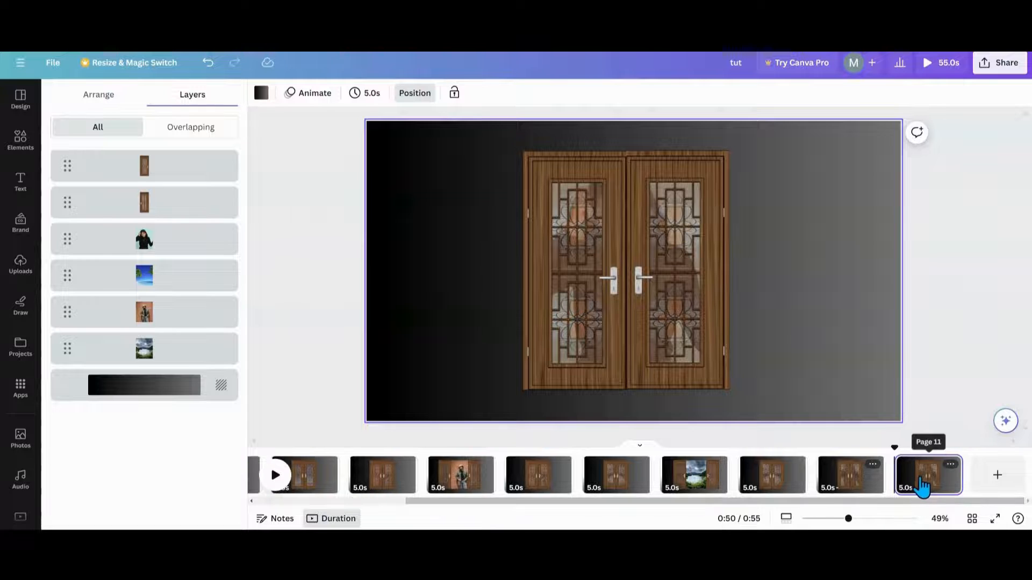
{"action": "left_click", "coordinate": [677, 269]}
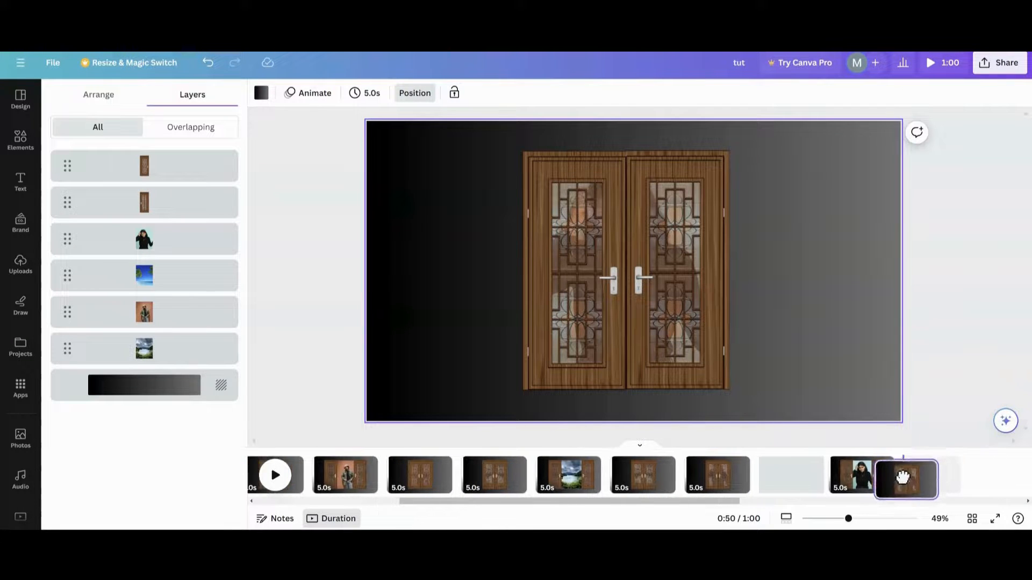
{"action": "scroll", "scroll_direction": "right", "scroll_amount": 3}
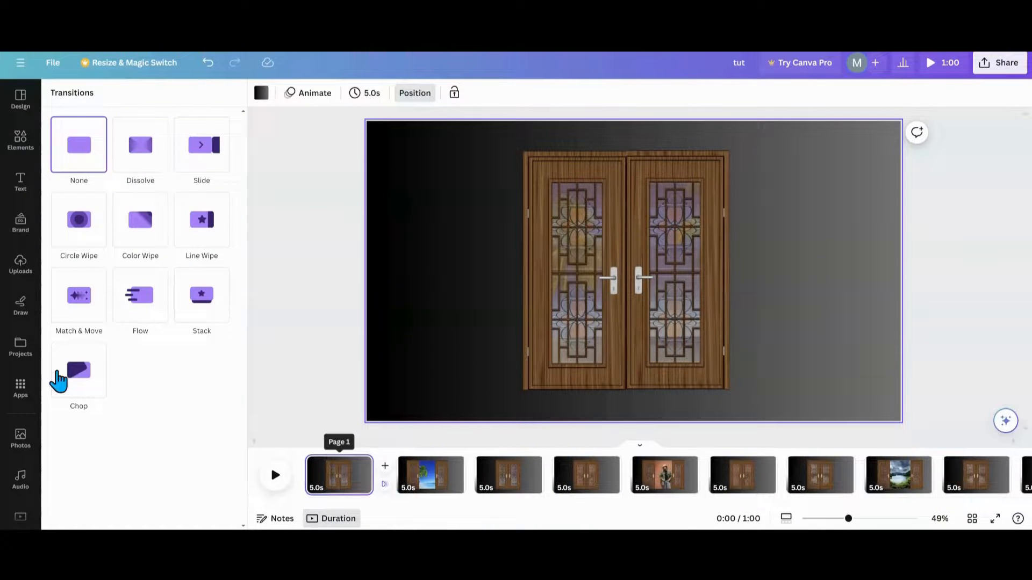
- Apply Match & Move between all pages and give every page 2.5-second timing
{"action": "left_click", "coordinate": [78, 296]}
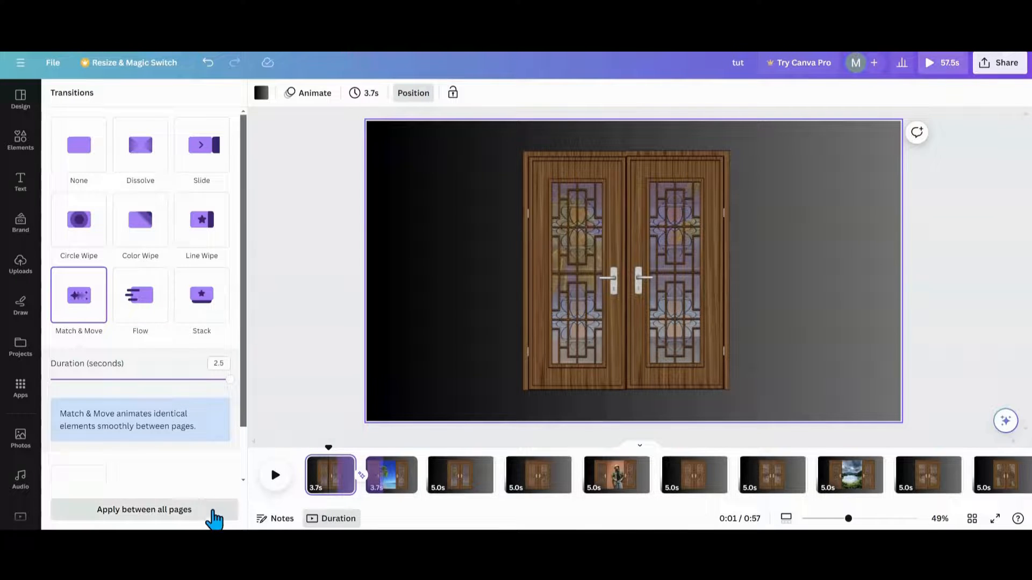
{"action": "left_click", "coordinate": [144, 509]}
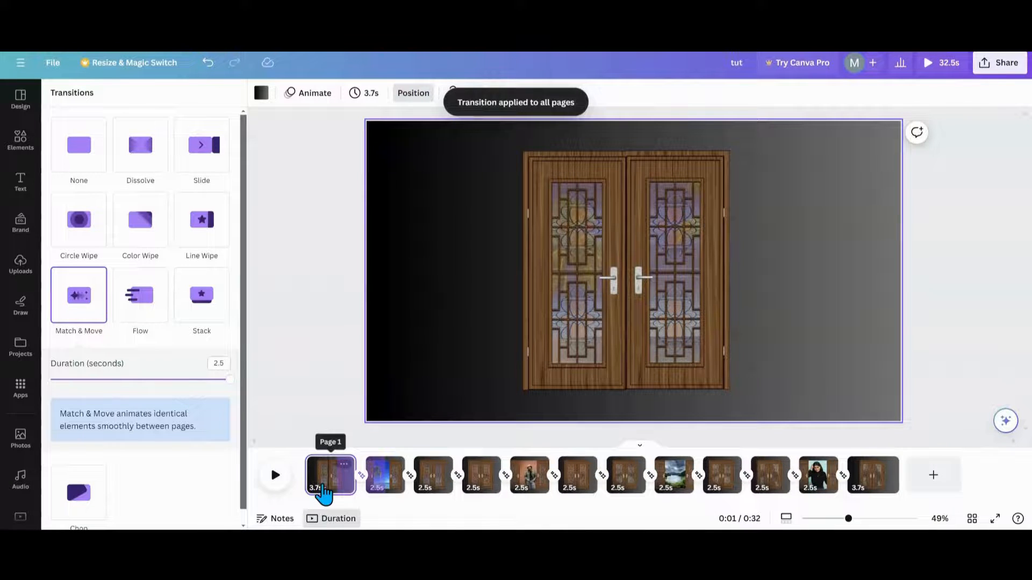
{"action": "left_click", "coordinate": [385, 475]}
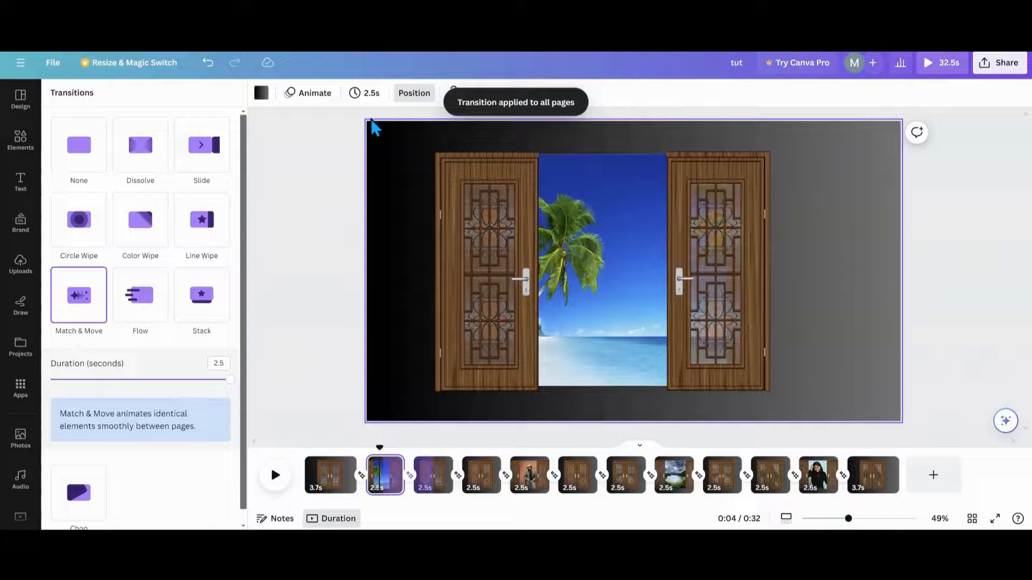
{"action": "left_click", "coordinate": [372, 93]}
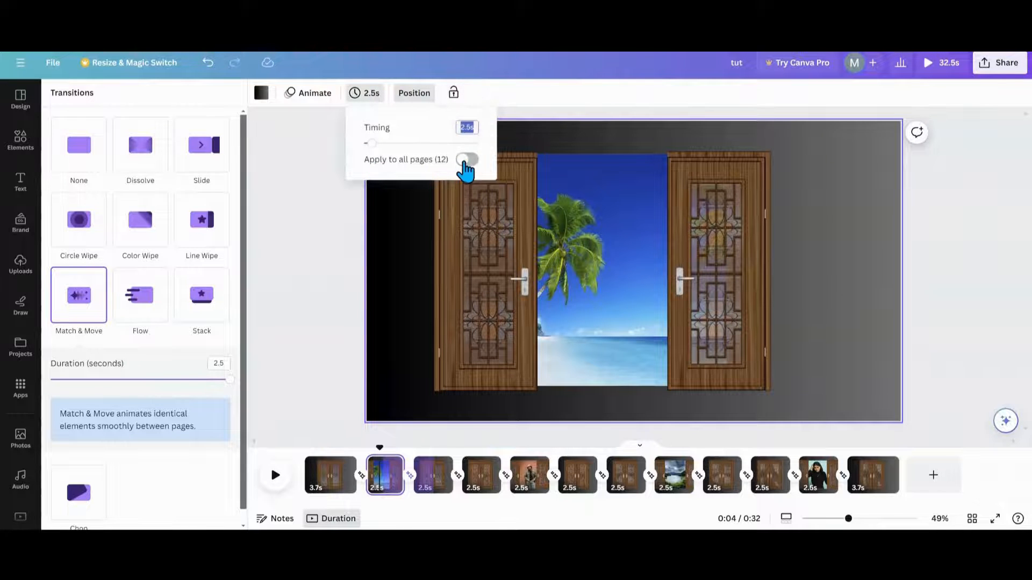
{"action": "left_click", "coordinate": [467, 159]}
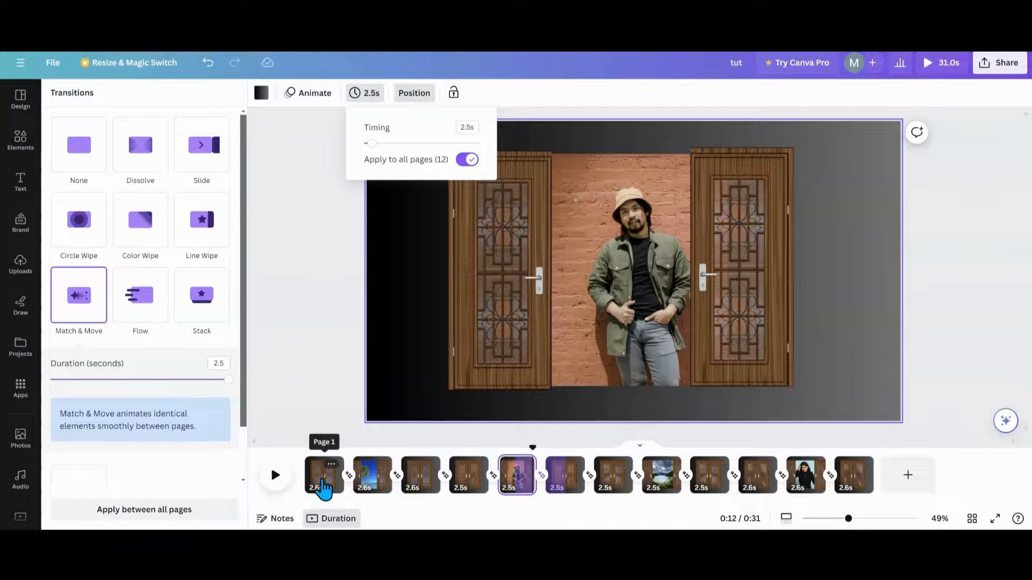
- Shorten page 7 to 1.7 seconds and apply that timing to all pages
{"action": "left_click", "coordinate": [275, 475]}
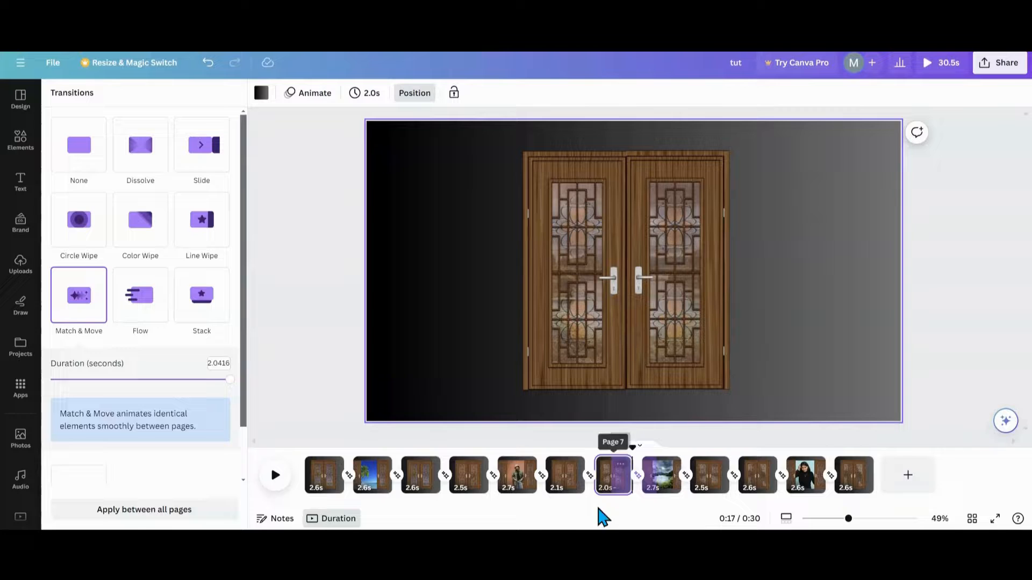
{"action": "left_click", "coordinate": [418, 475]}
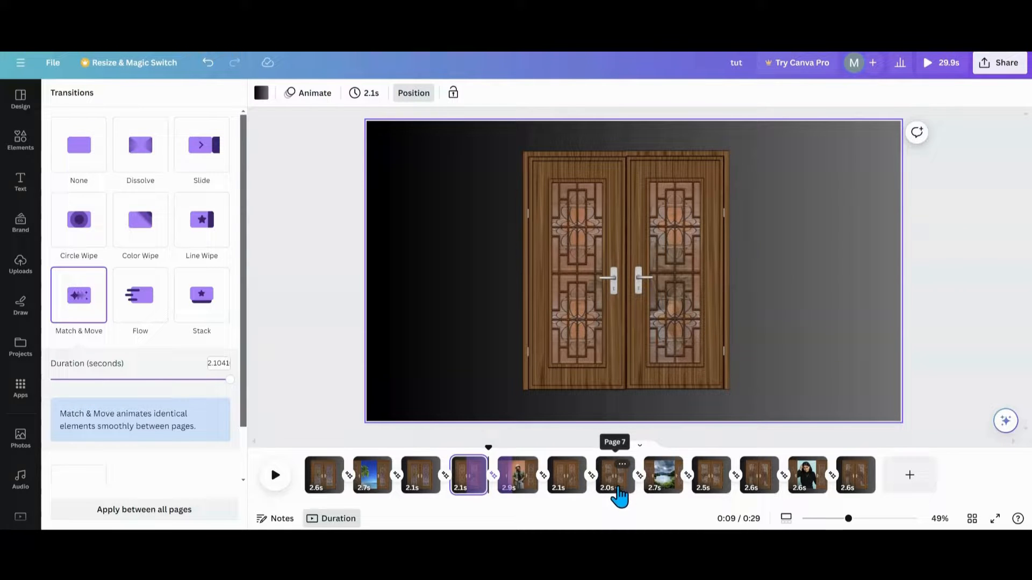
{"action": "left_click", "coordinate": [364, 93]}
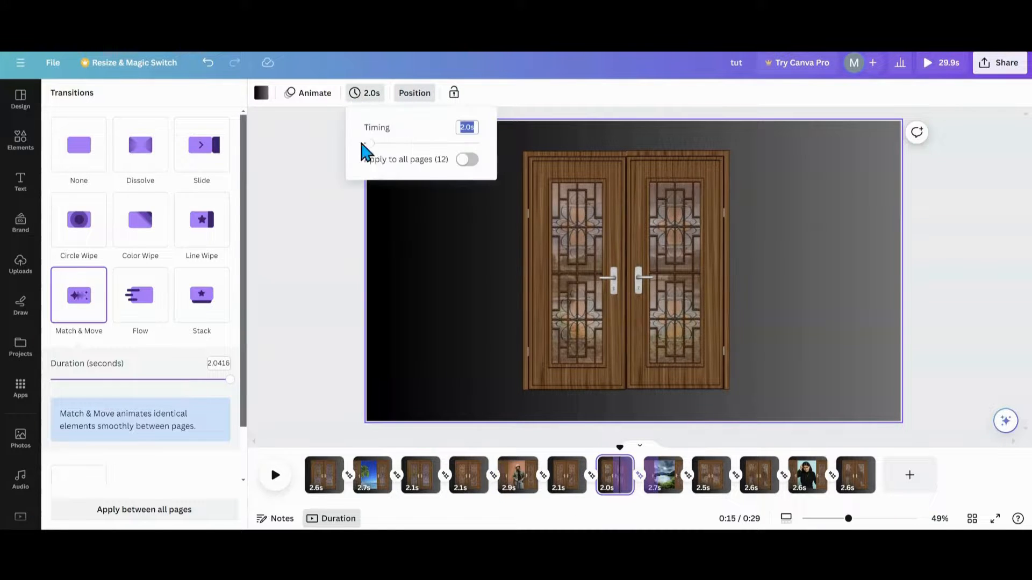
{"action": "left_click_drag", "start_coordinate": [373, 143], "coordinate": [367, 143]}
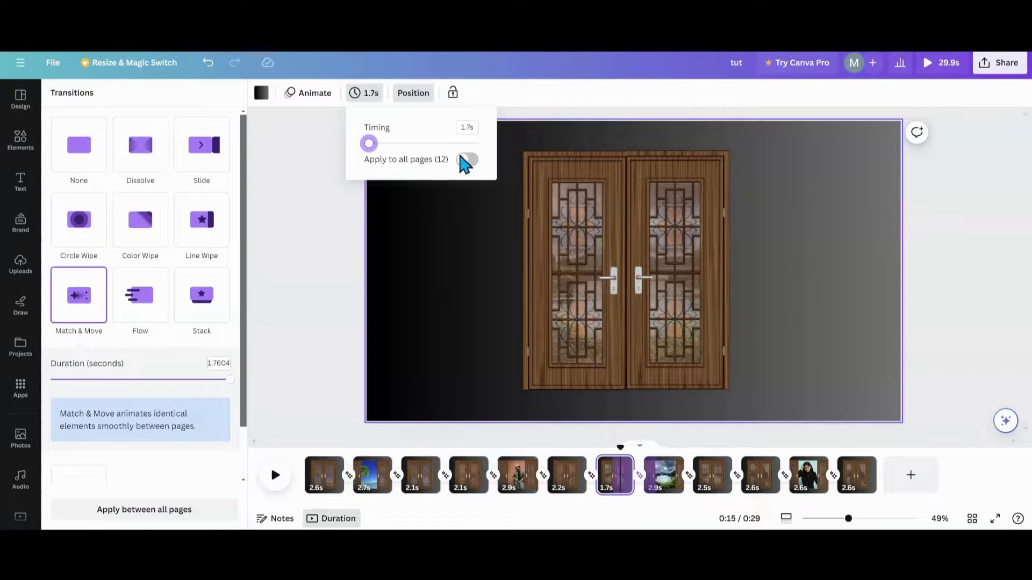
{"action": "left_click", "coordinate": [467, 159]}
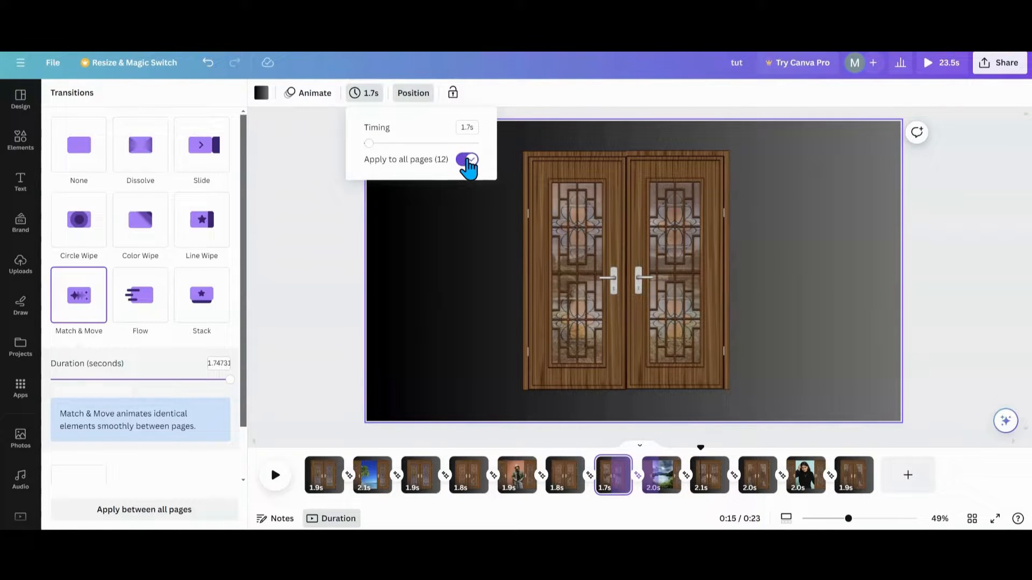
{"action": "left_click", "coordinate": [467, 159]}
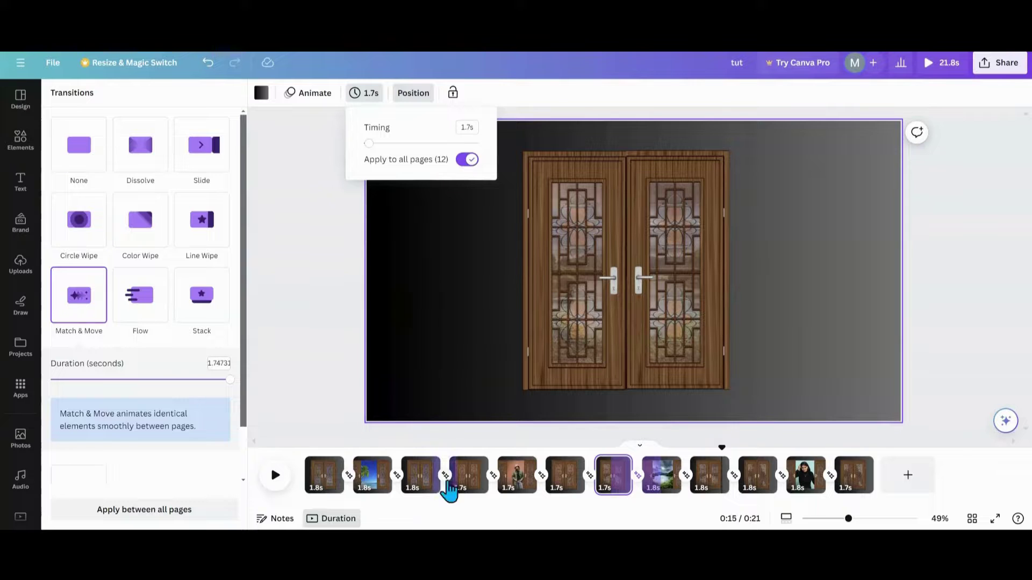
- Lengthen the beach (page 2) and brick-wall (page 5) pages to 2.4 seconds
{"action": "left_click", "coordinate": [372, 475]}
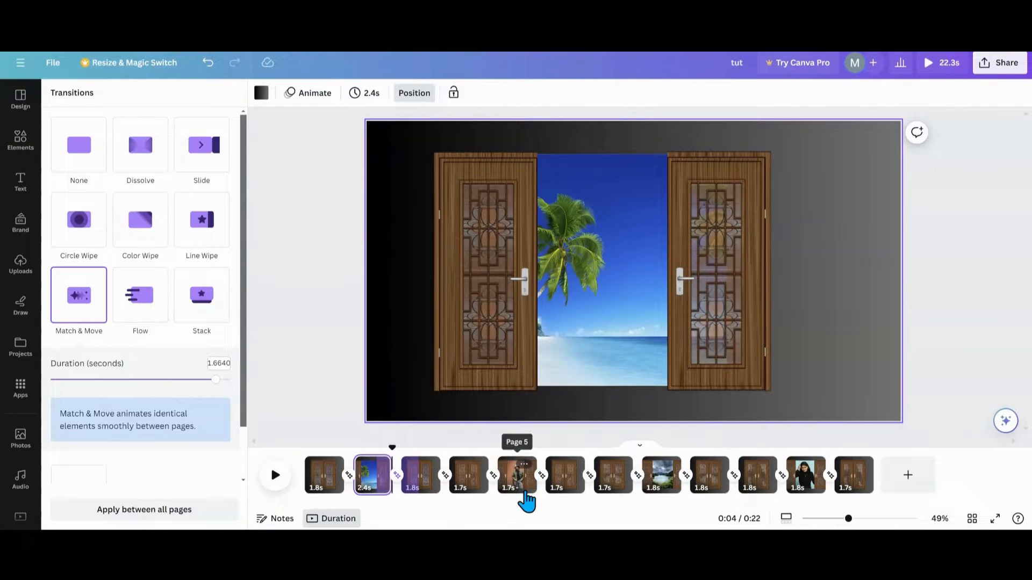
{"action": "left_click", "coordinate": [516, 475]}
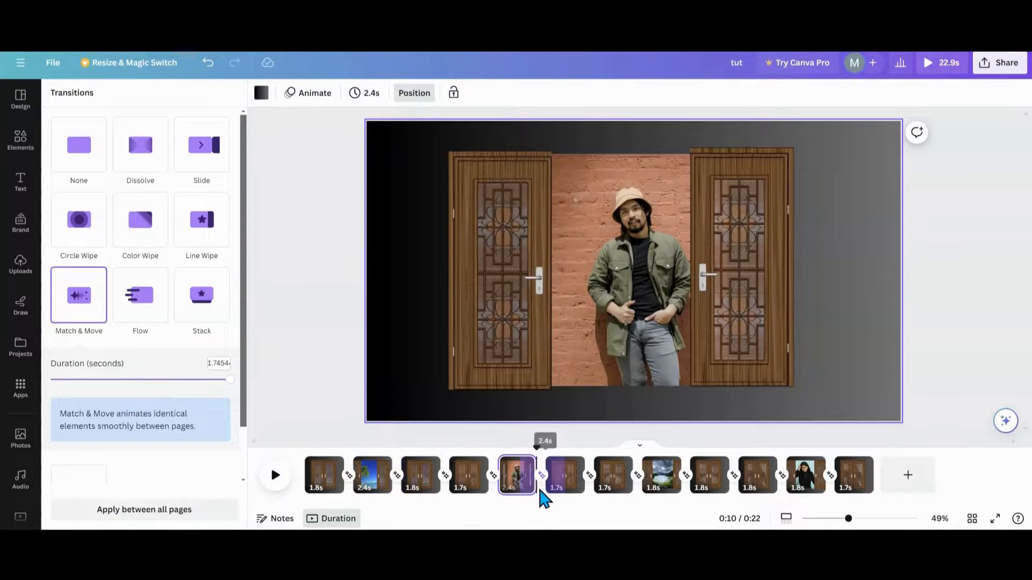
{"action": "left_click", "coordinate": [323, 475]}
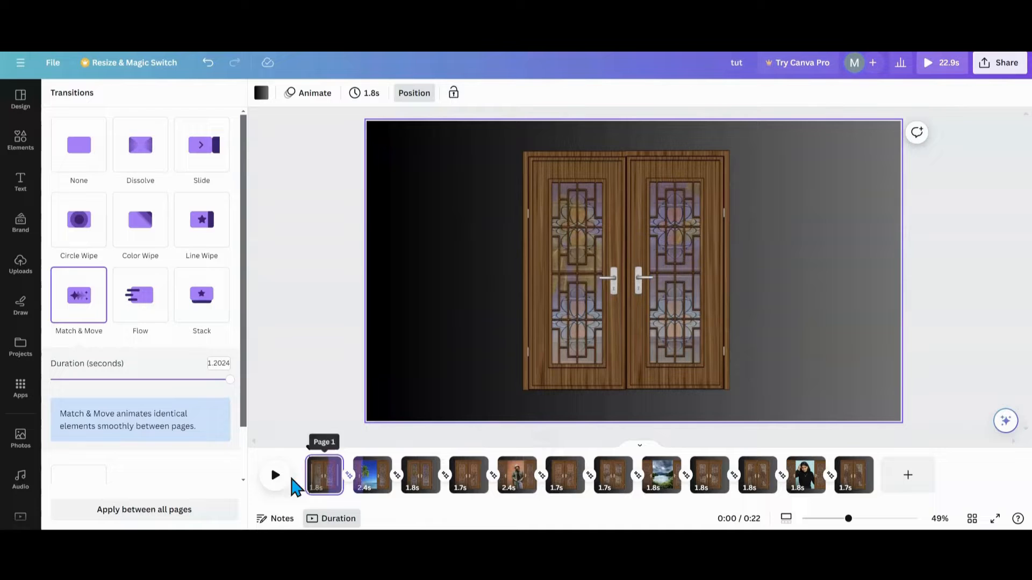
- Play the video, then delete the extra closed-door page via its right-click menu
{"action": "left_click", "coordinate": [275, 475]}
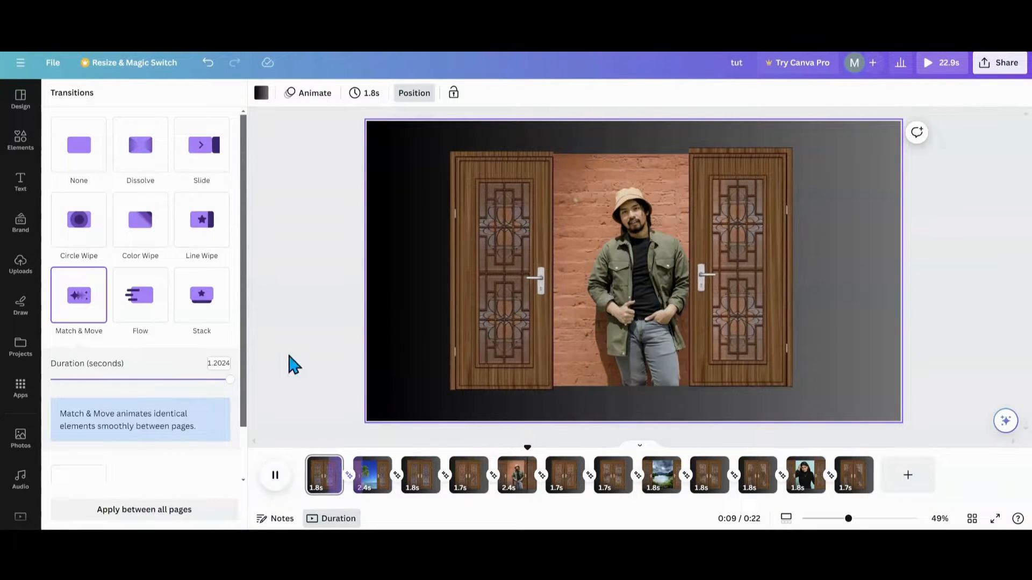
{"action": "left_click", "coordinate": [468, 475]}
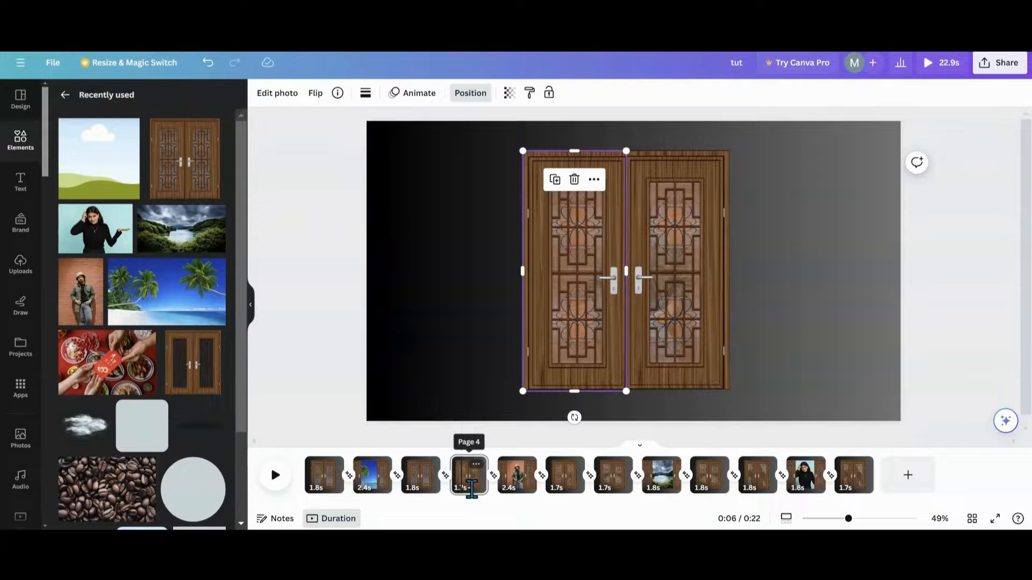
{"action": "left_click", "coordinate": [370, 93]}
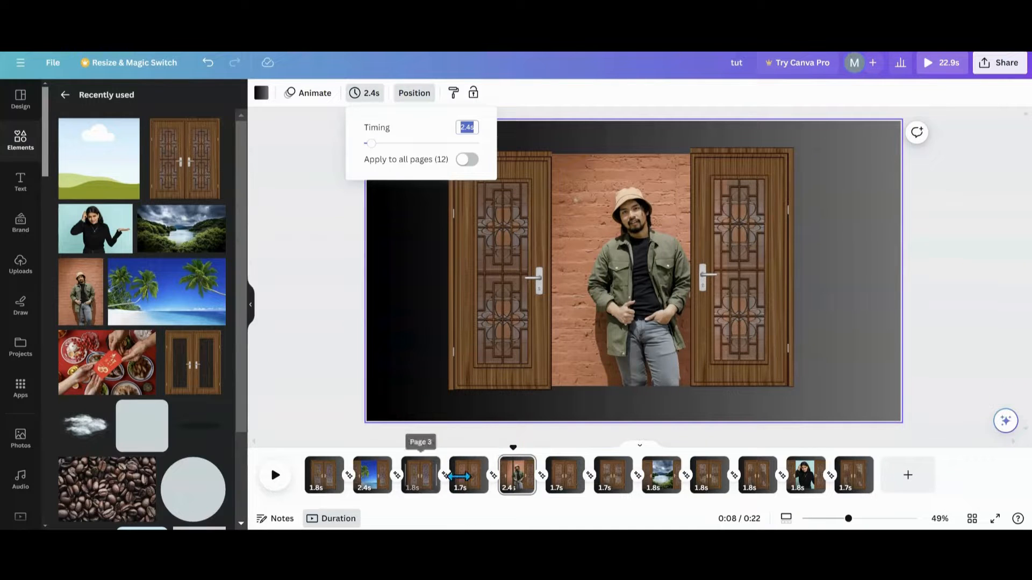
{"action": "right_click", "coordinate": [468, 475]}
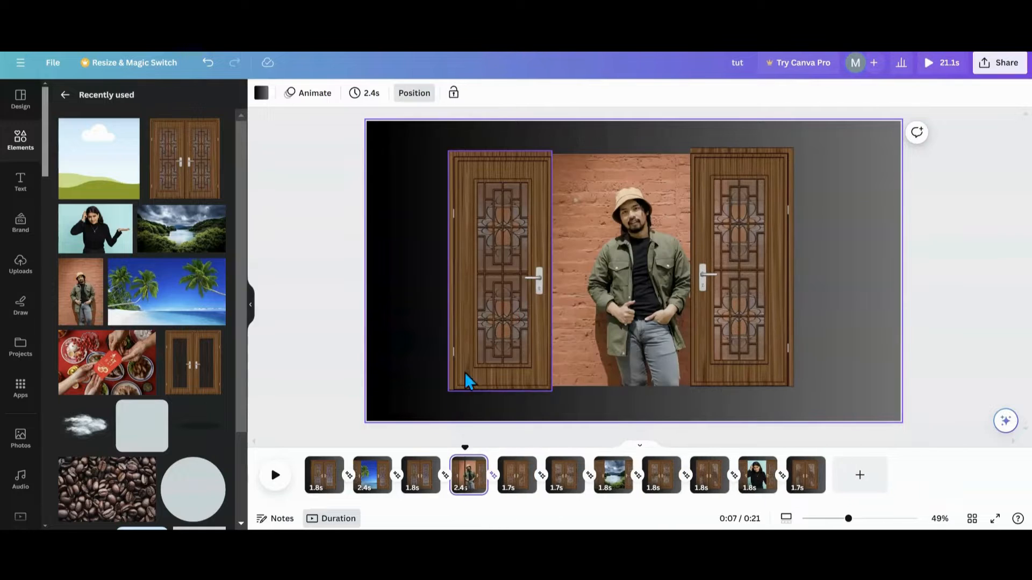
- Review the beach, closed-door and remaining pages, replaying to confirm the 21.1-second timing
{"action": "left_click", "coordinate": [372, 475]}
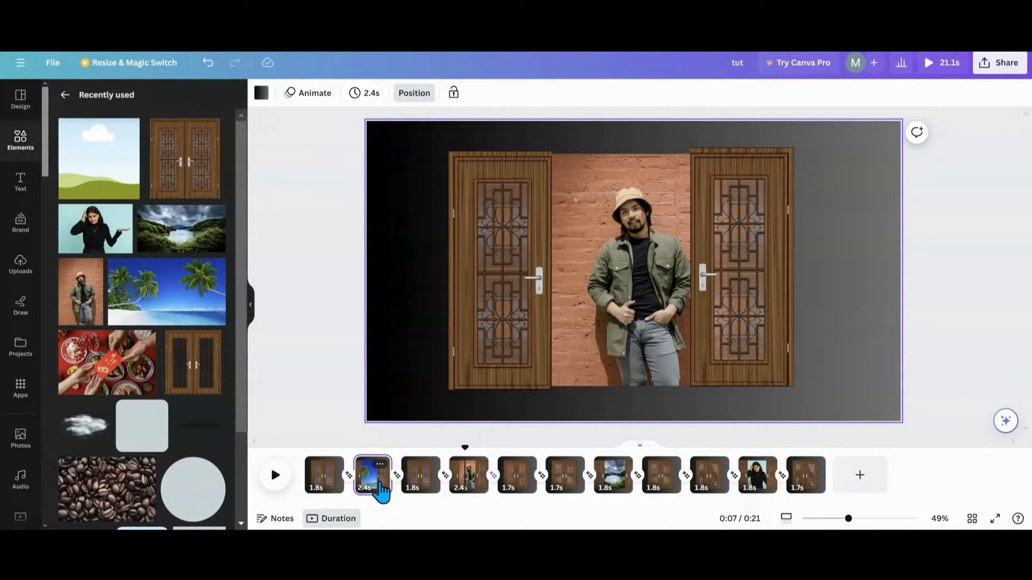
{"action": "left_click", "coordinate": [372, 475]}
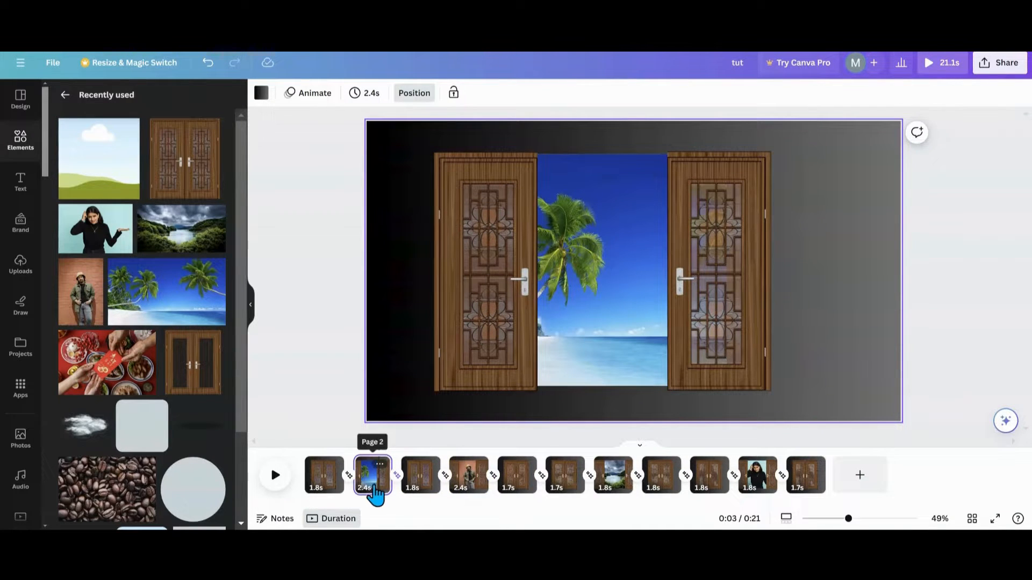
{"action": "left_click", "coordinate": [275, 475]}
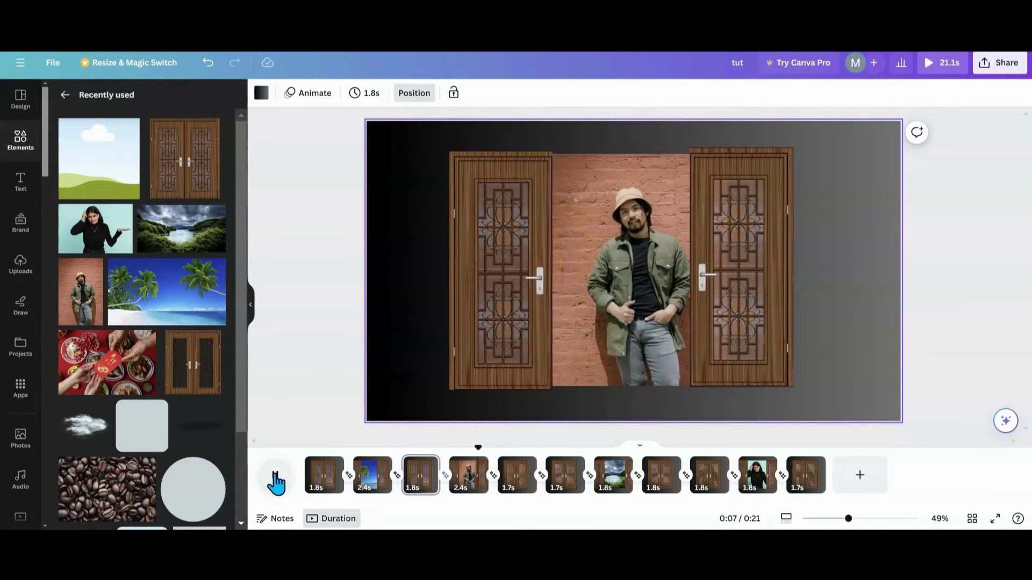
{"action": "left_click", "coordinate": [517, 475]}
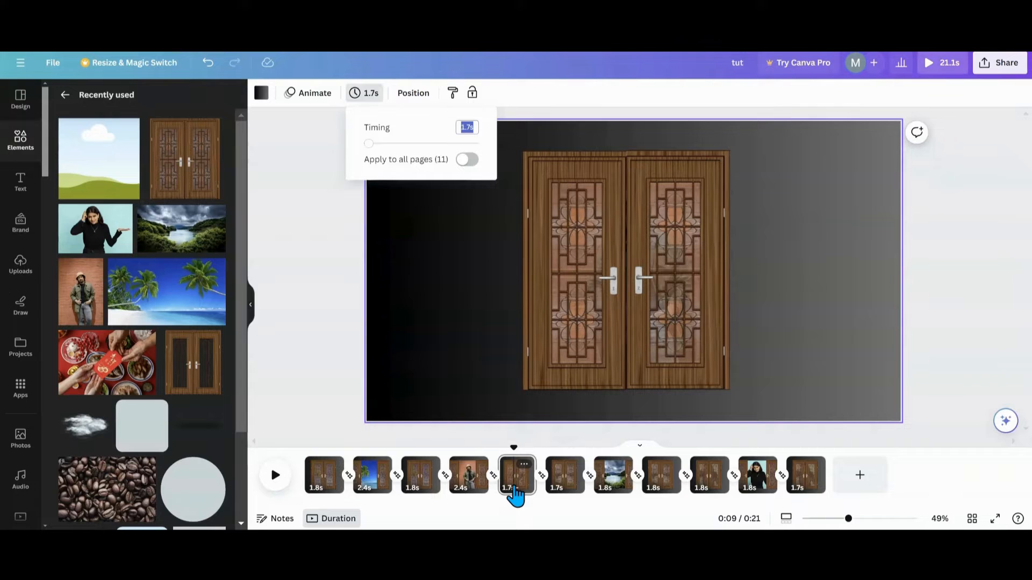
{"action": "left_click", "coordinate": [563, 475]}
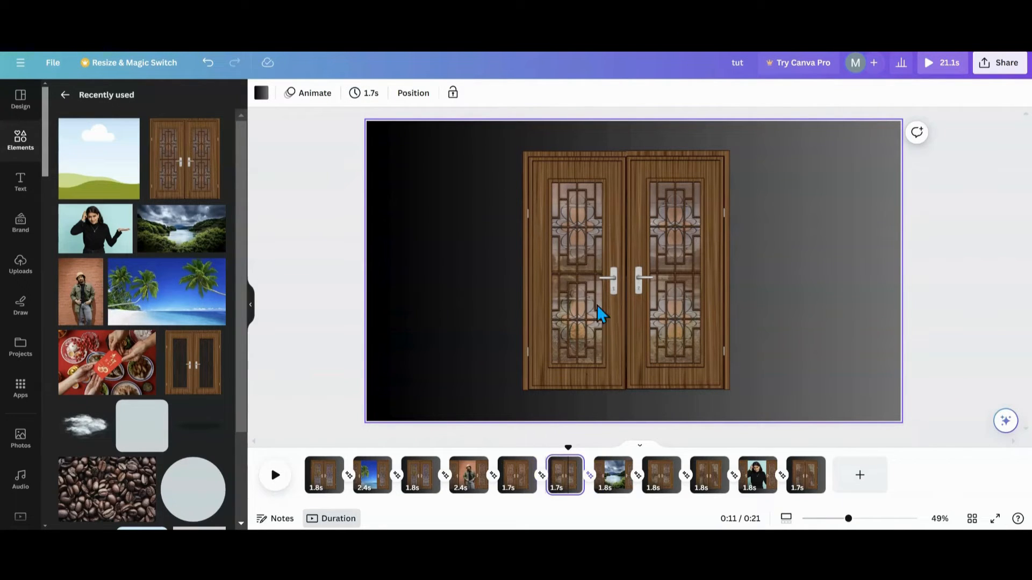
{"action": "mouse_move", "coordinate": [594, 310]}
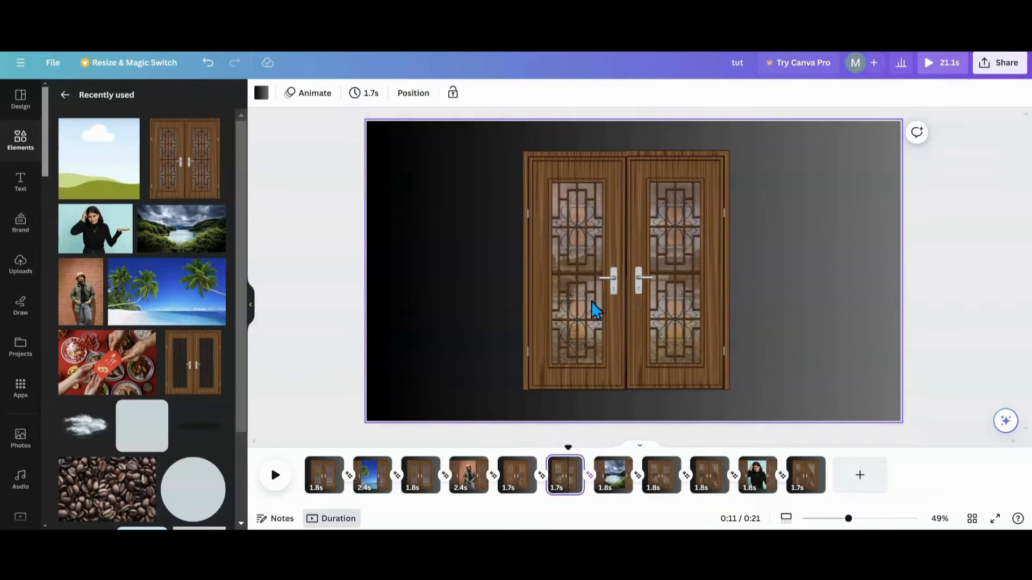